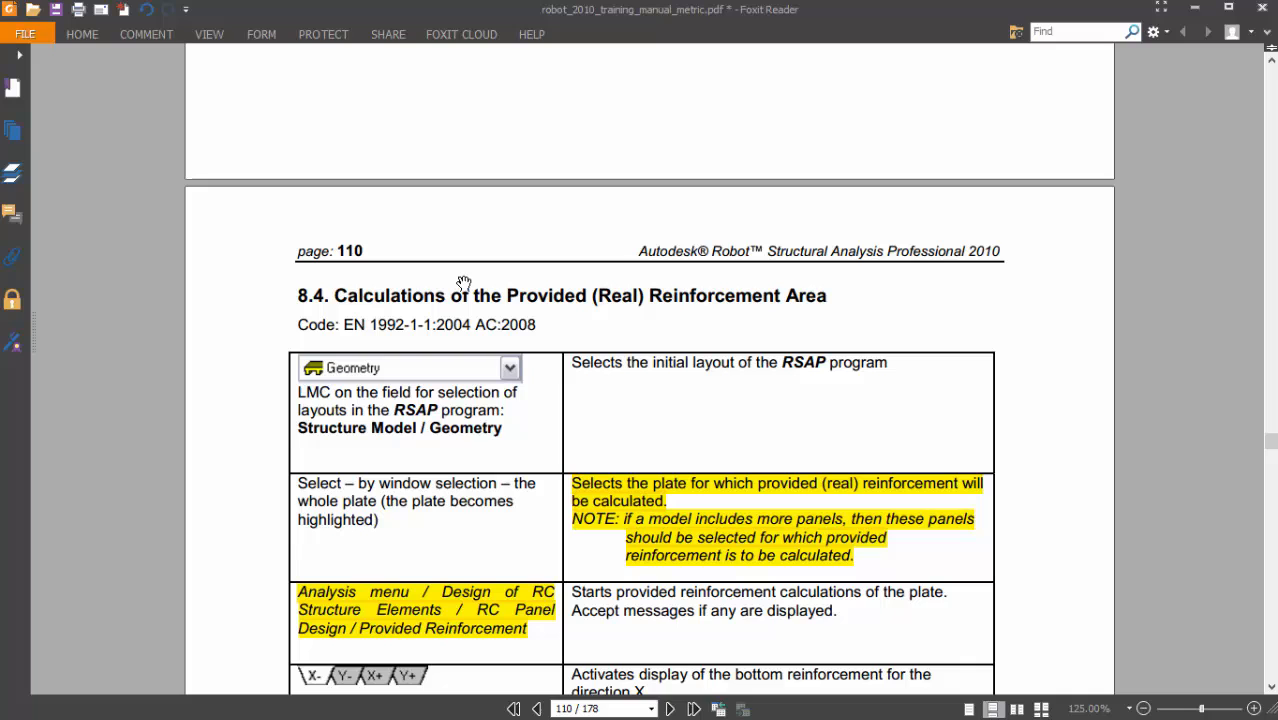
mouse_move(597, 308)
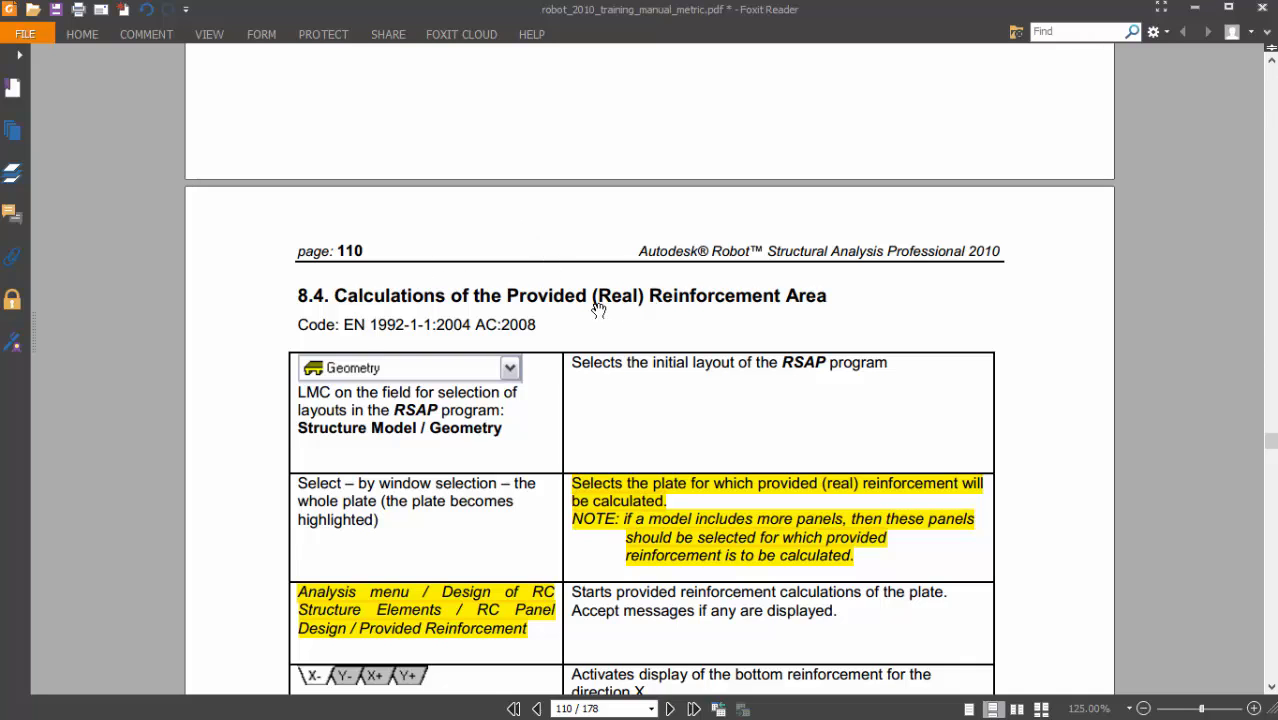
- Close the Panel Cuts window to show the meshed wall panel with its opening
left_click(1256, 709)
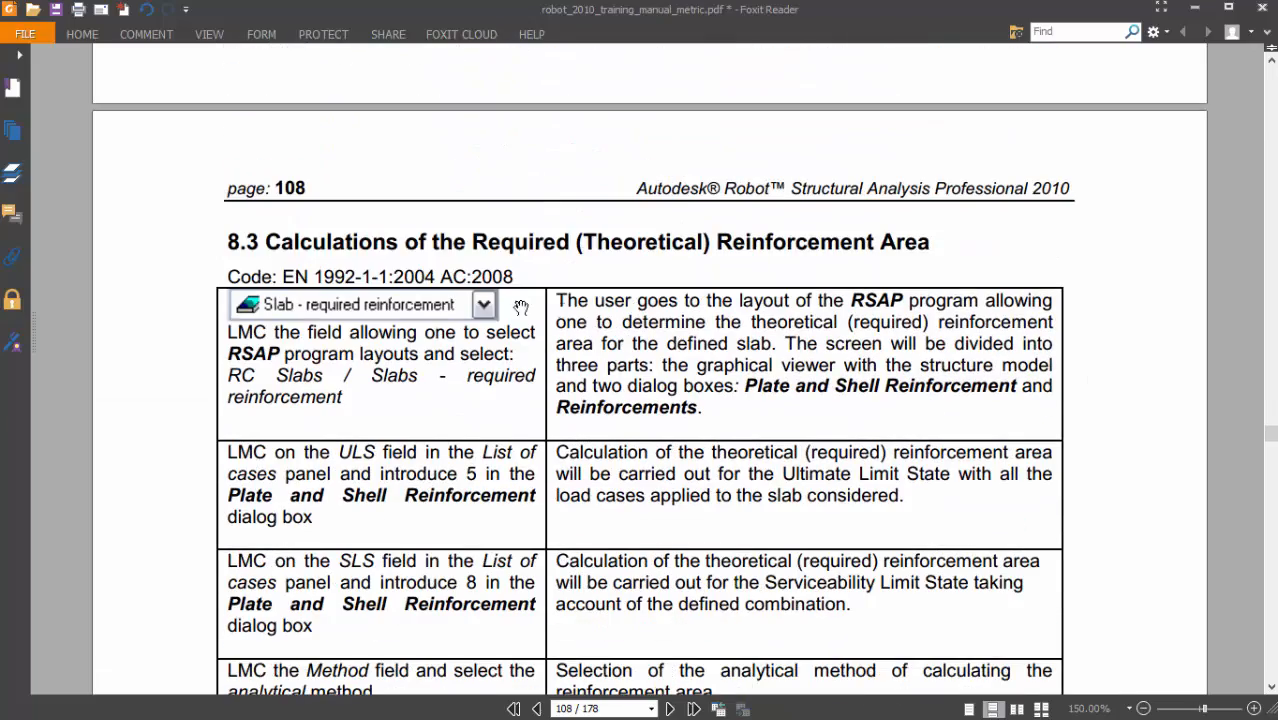
scroll("down", 3)
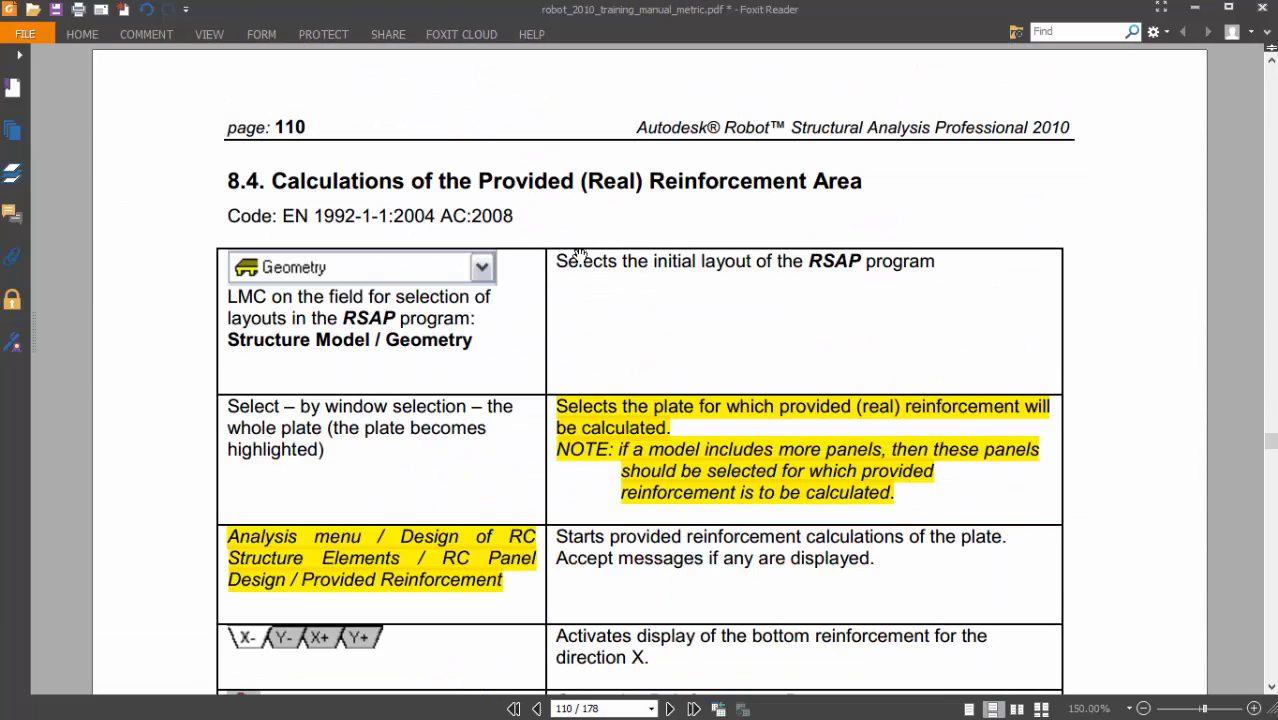
mouse_move(683, 320)
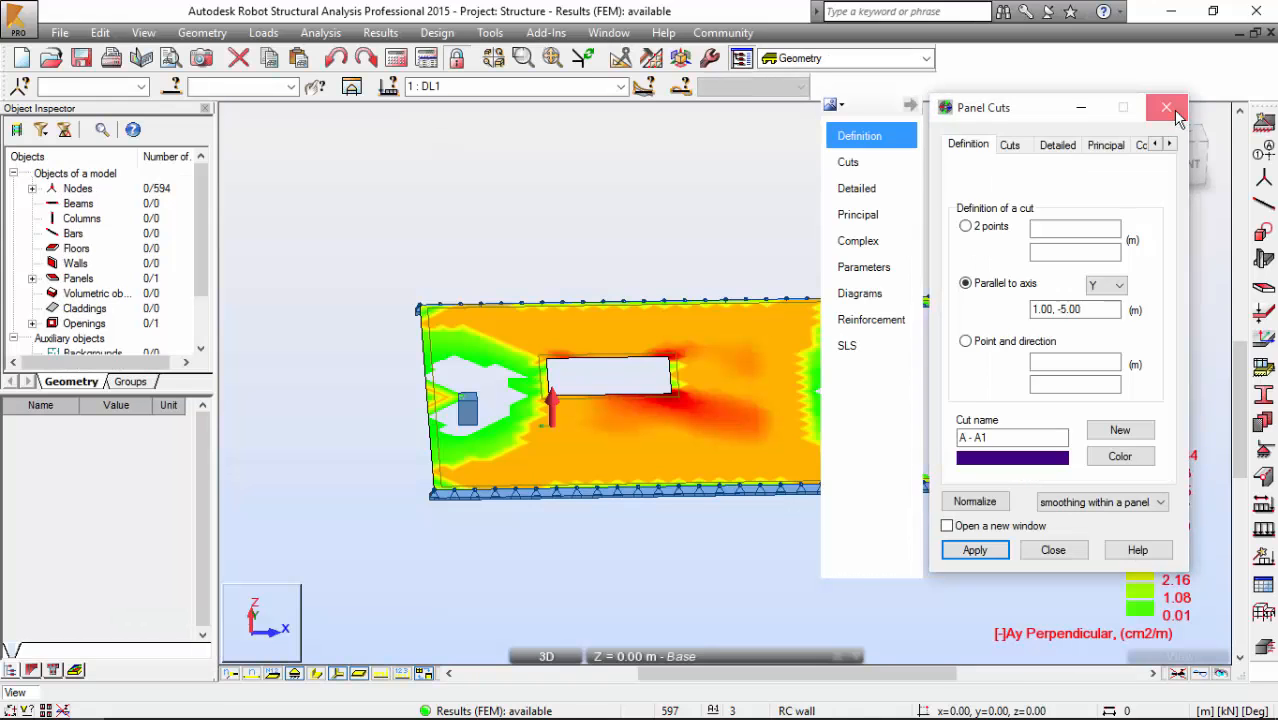
left_click(1166, 107)
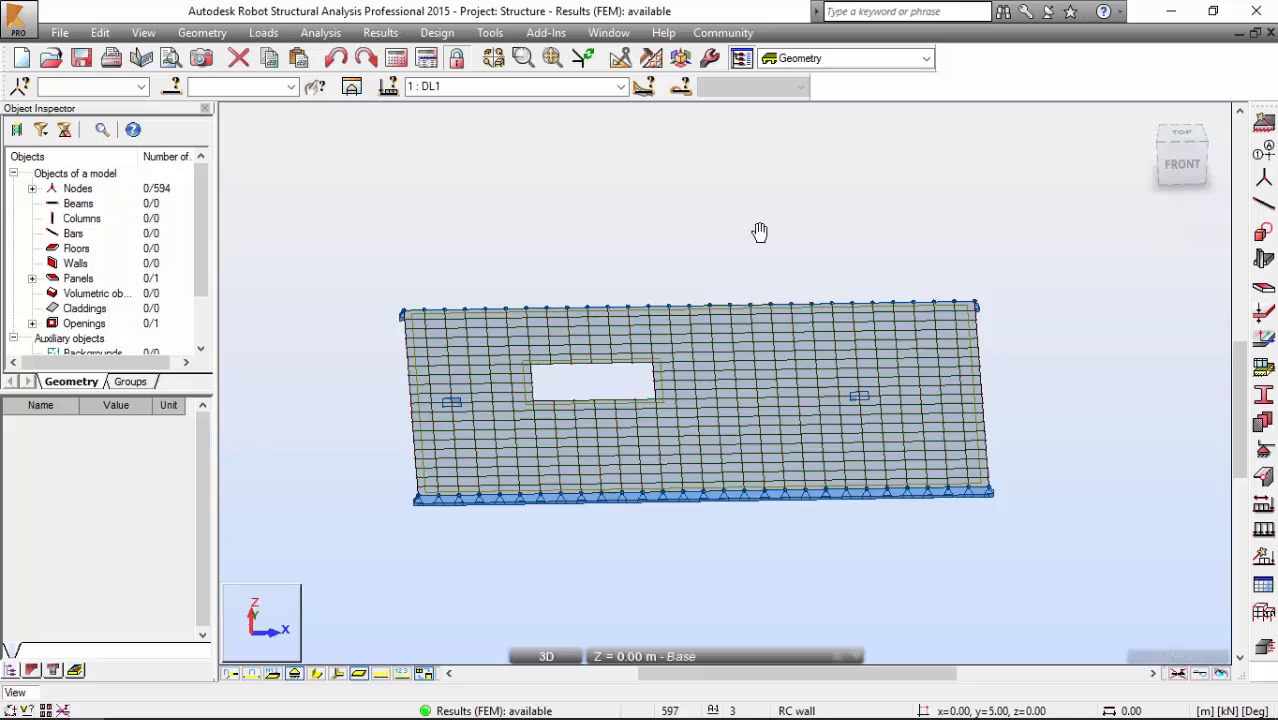
mouse_move(478, 360)
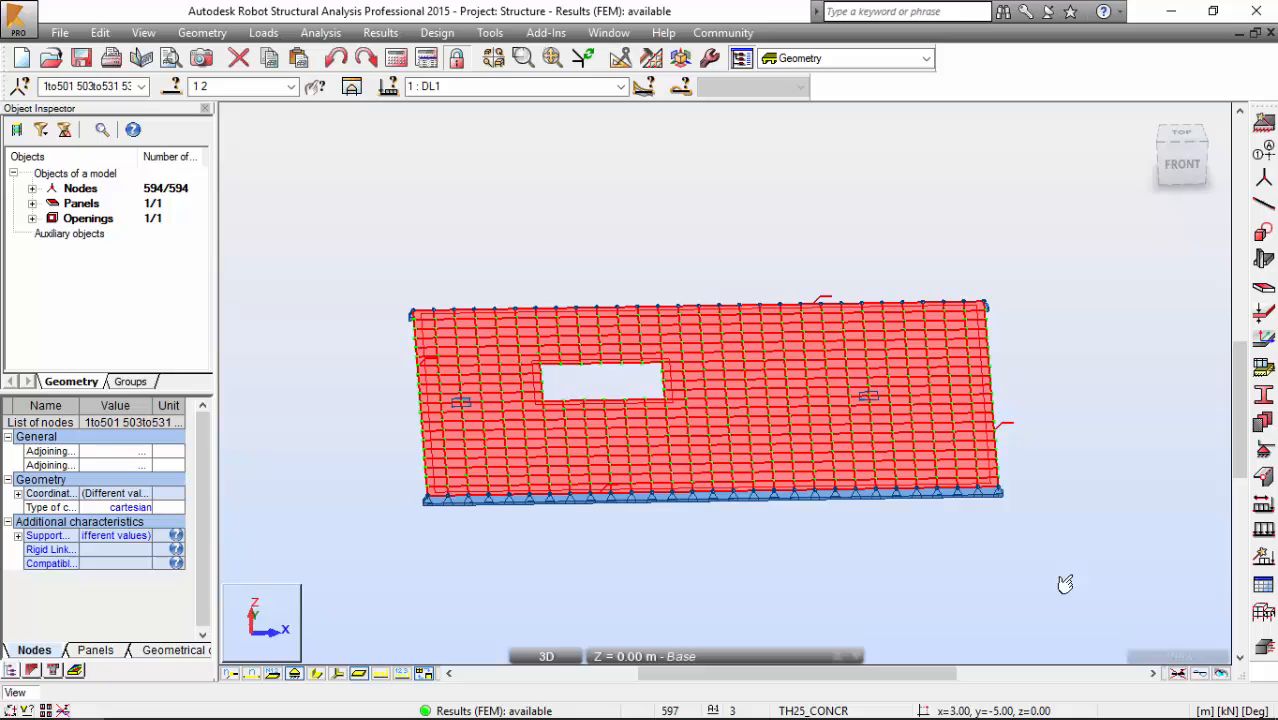
mouse_move(800, 395)
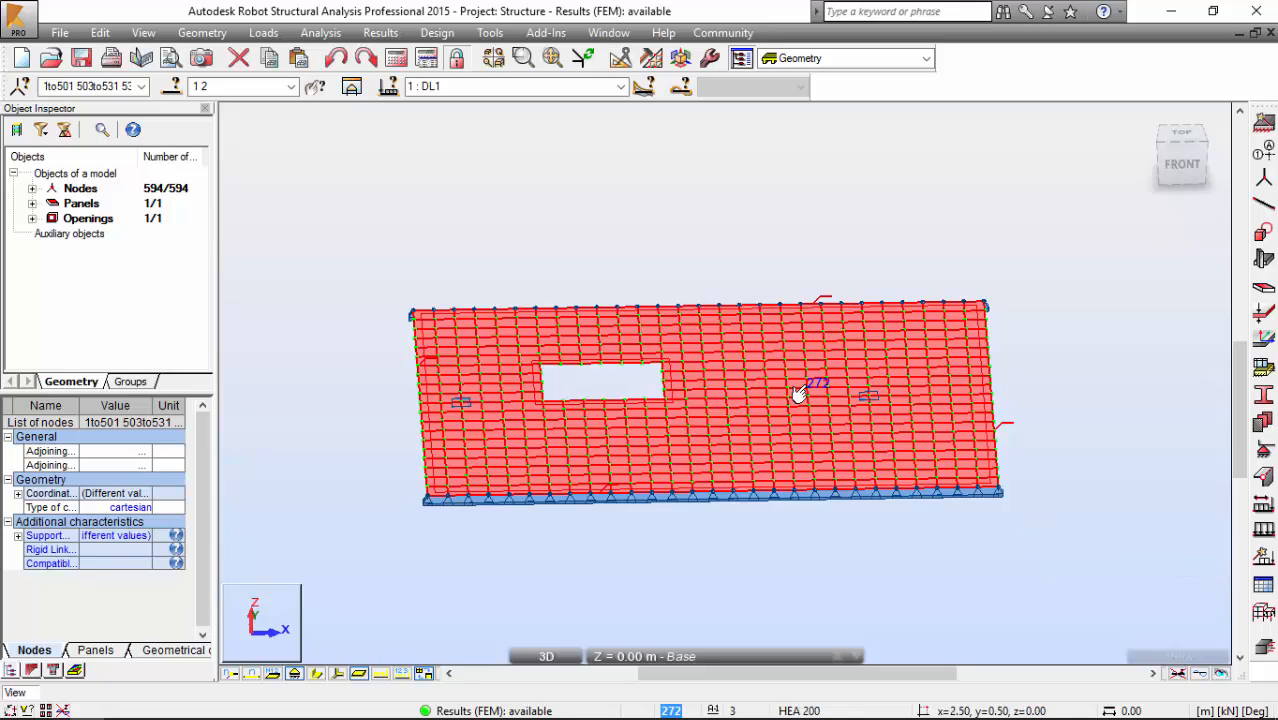
mouse_move(800, 393)
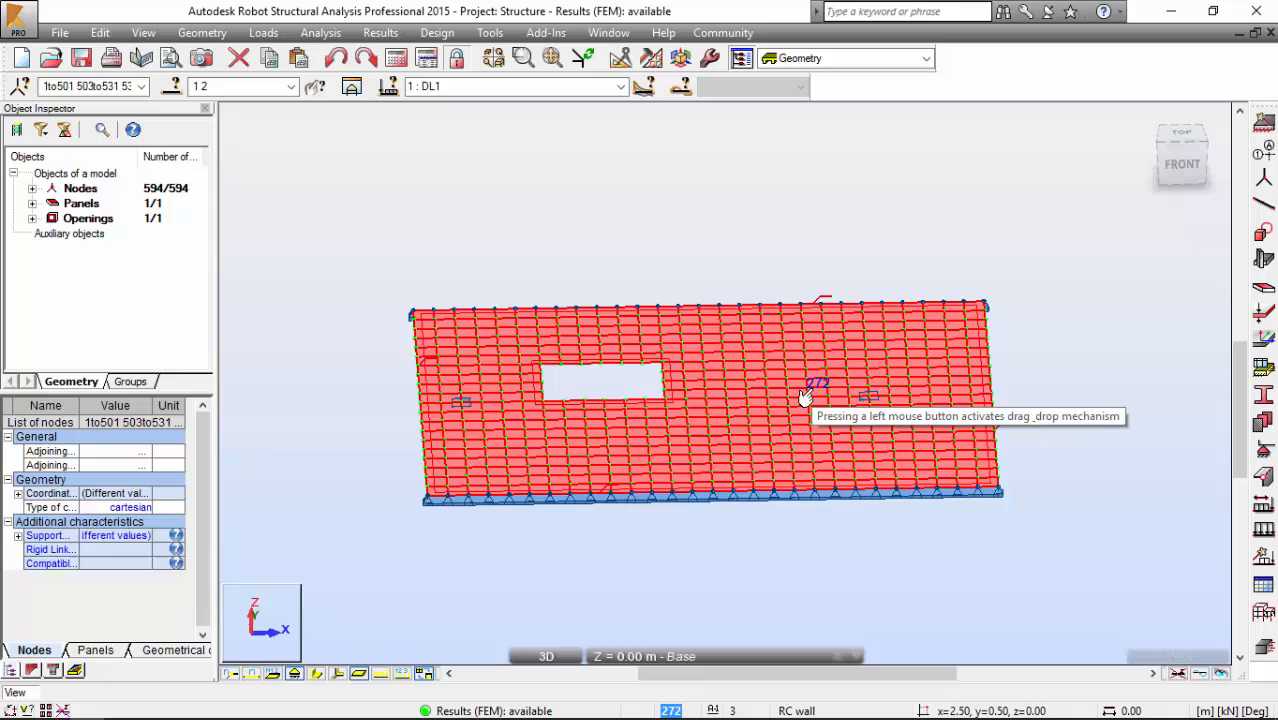
mouse_move(785, 308)
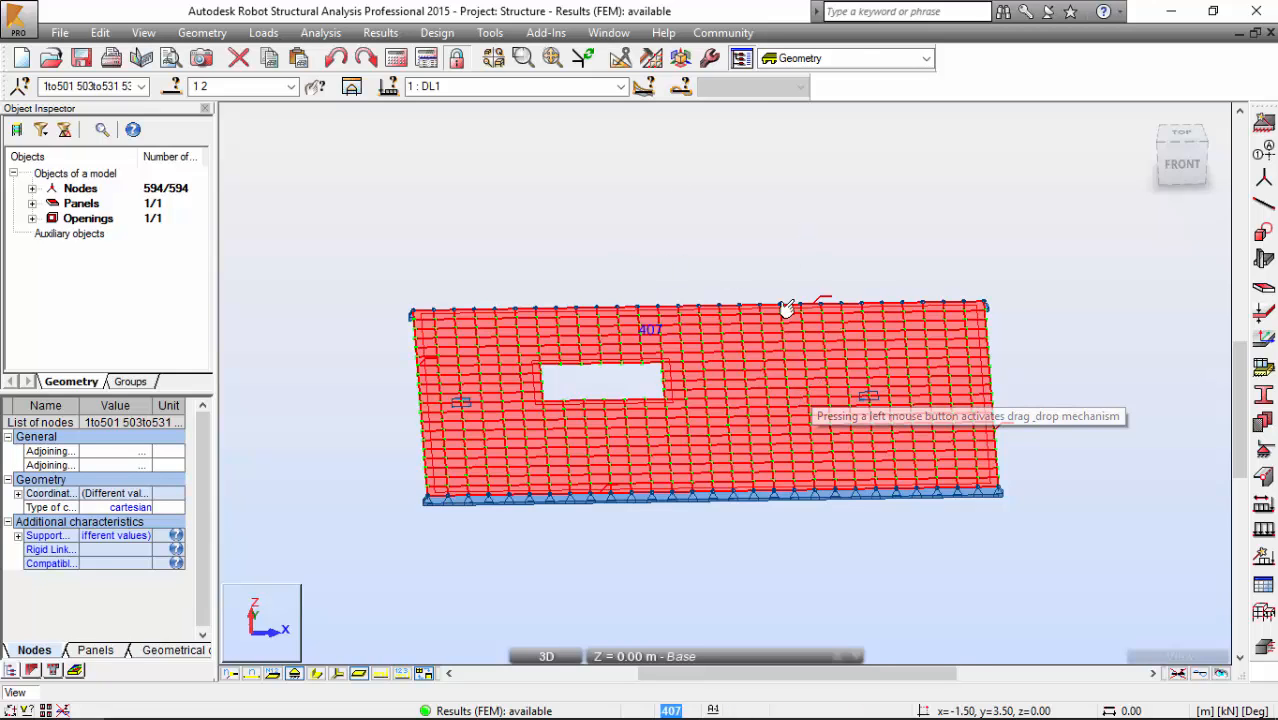
mouse_move(725, 203)
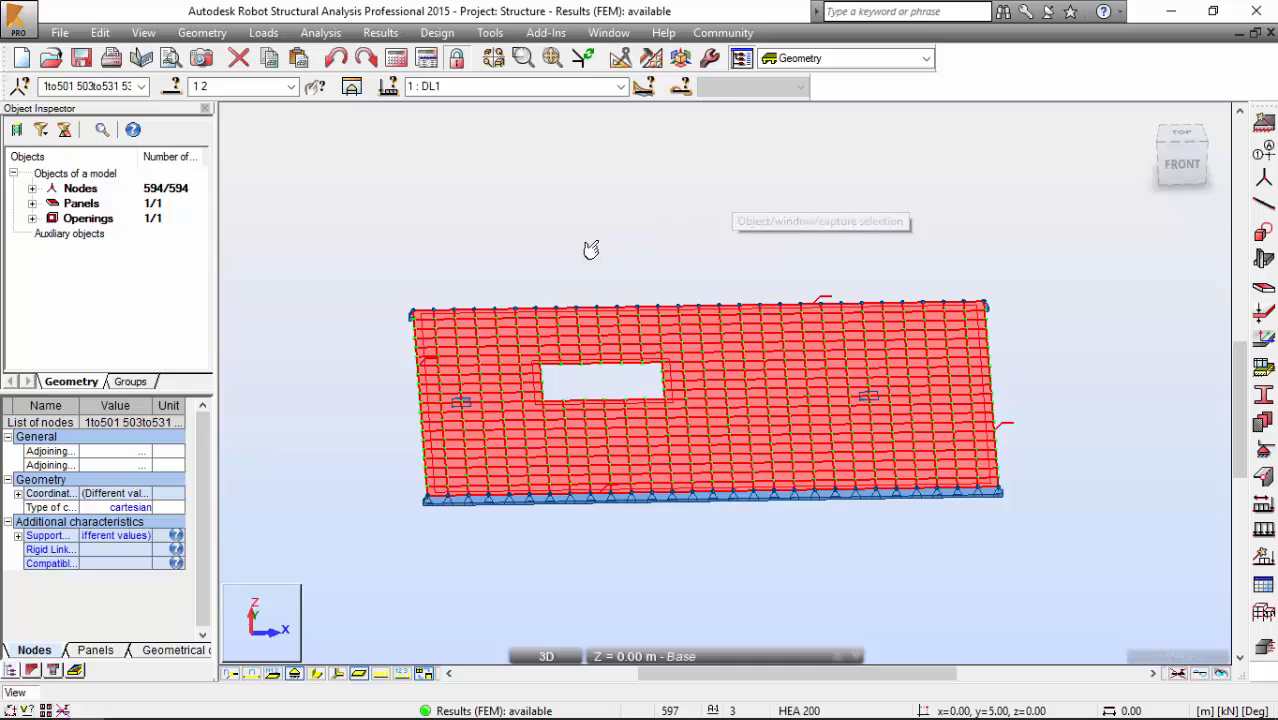
mouse_move(541, 169)
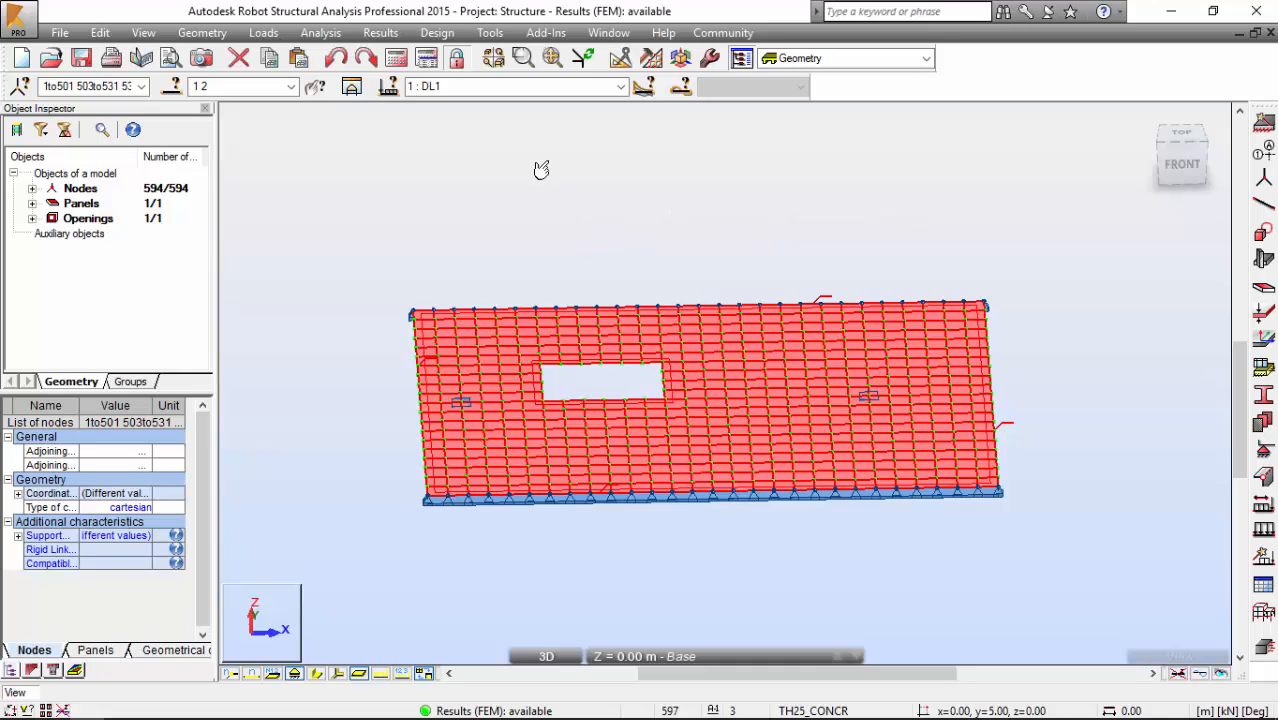
- Start Design > Provided Reinforcement of RC Elements for the plate
left_click(437, 33)
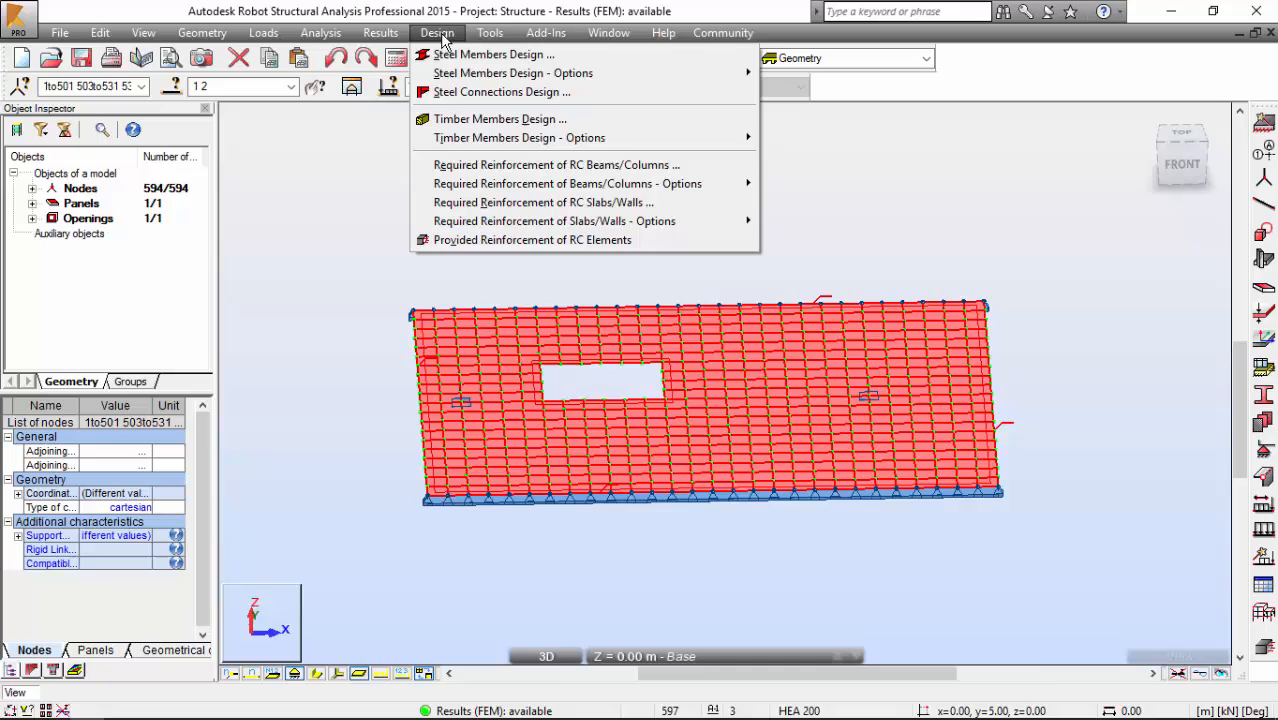
mouse_move(532, 239)
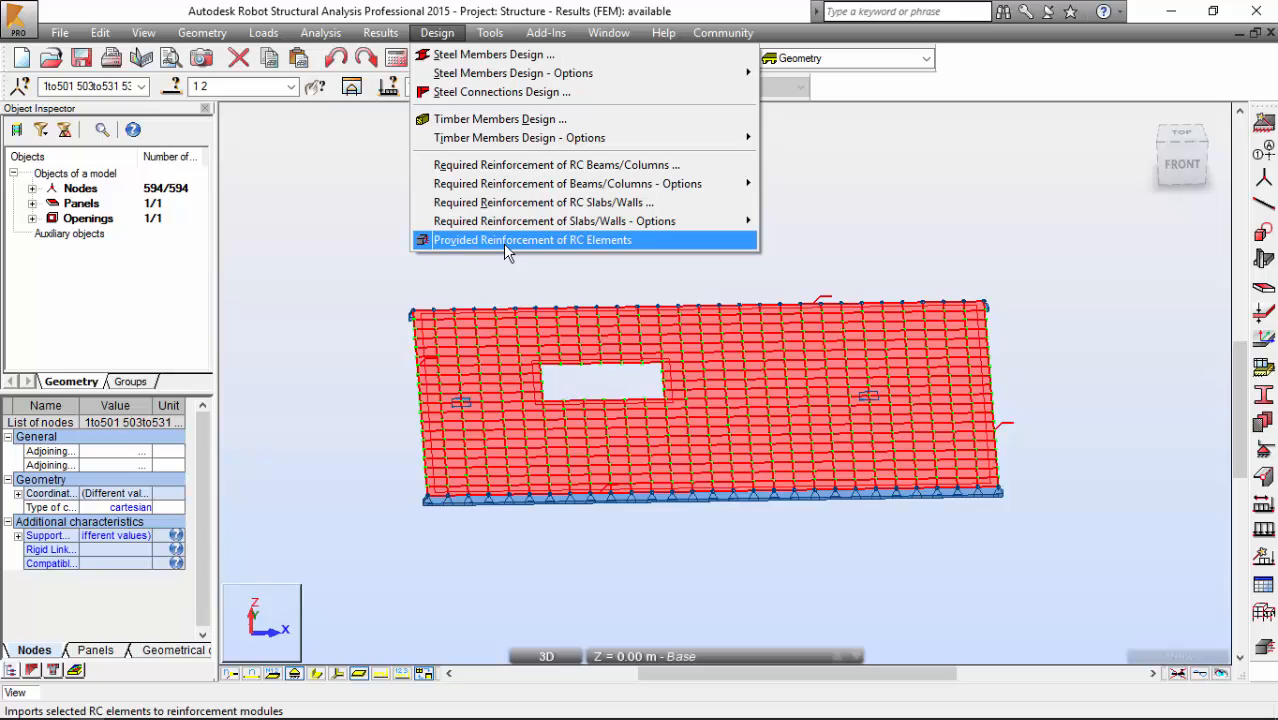
left_click(532, 239)
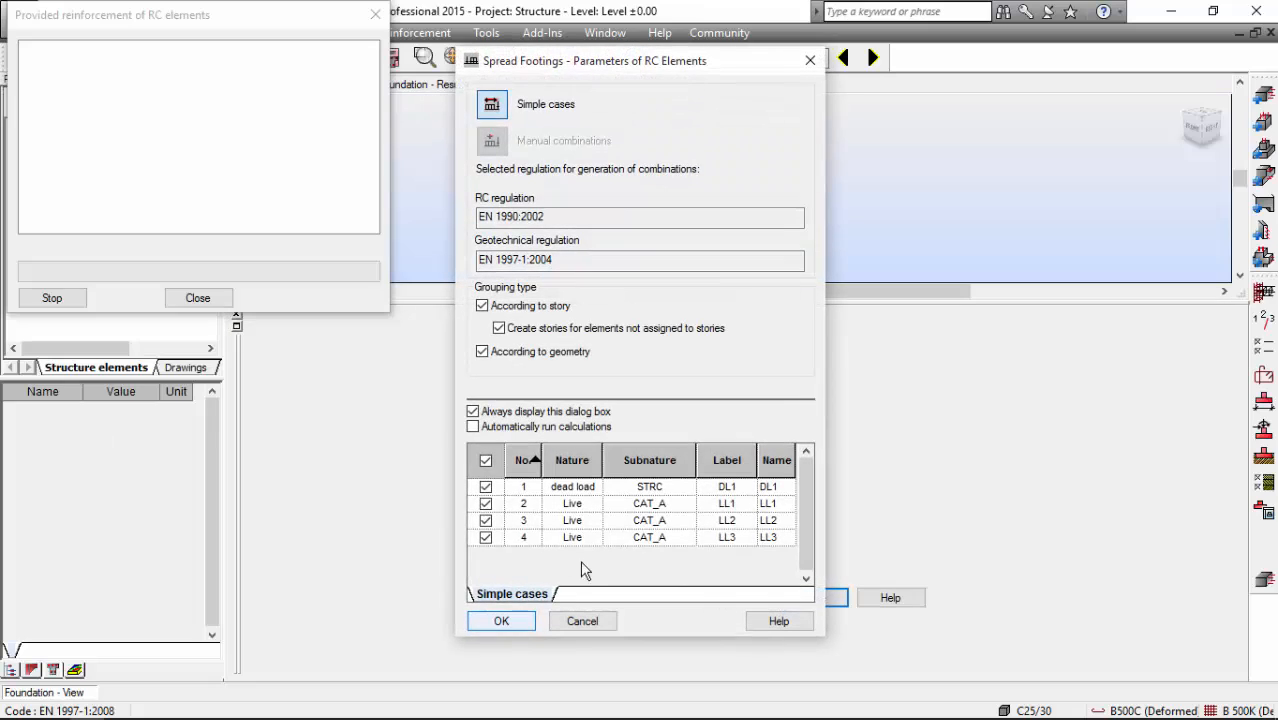
- Accept load cases DL1 and LL1–LL3 and show the X- reinforcement map
left_click(501, 620)
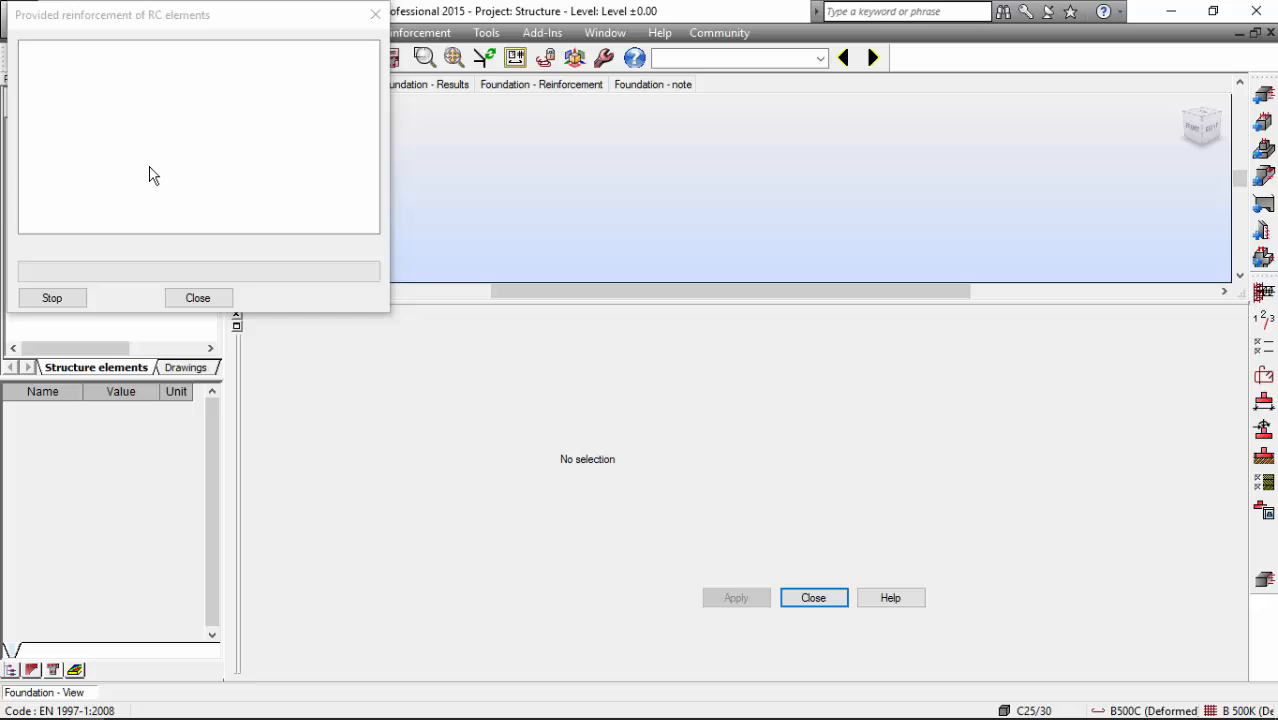
left_click(197, 297)
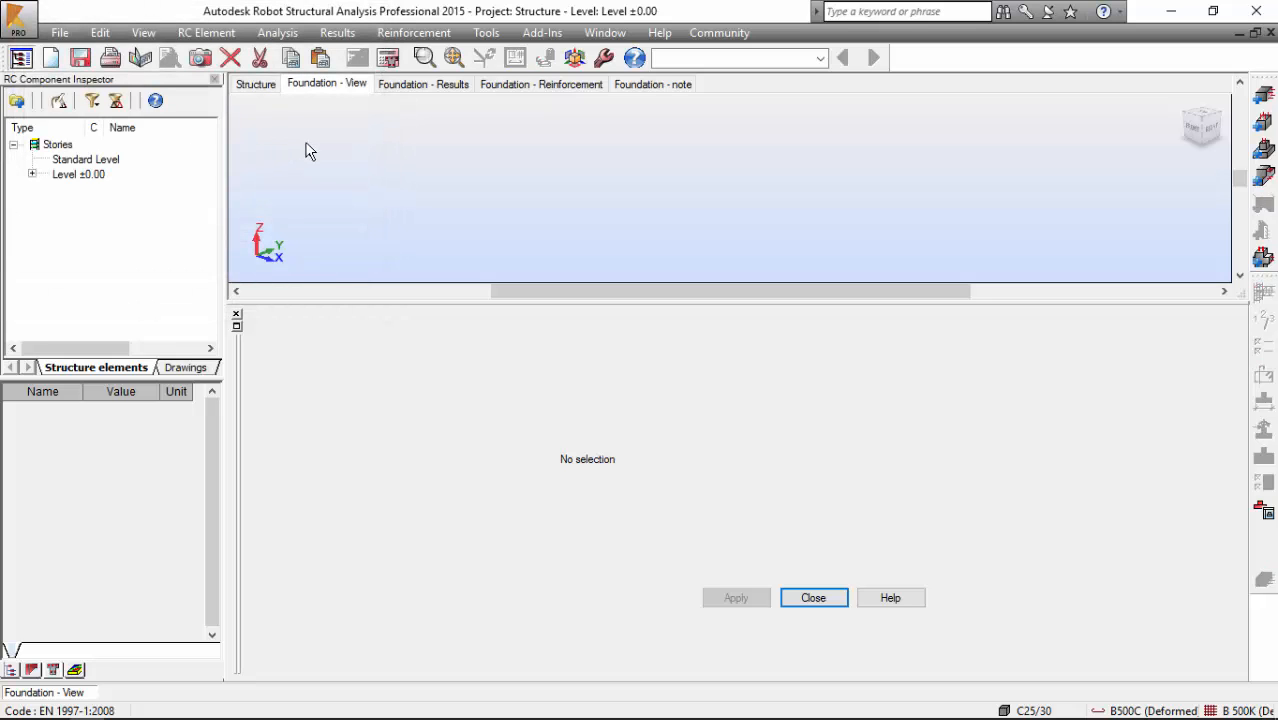
left_click(32, 174)
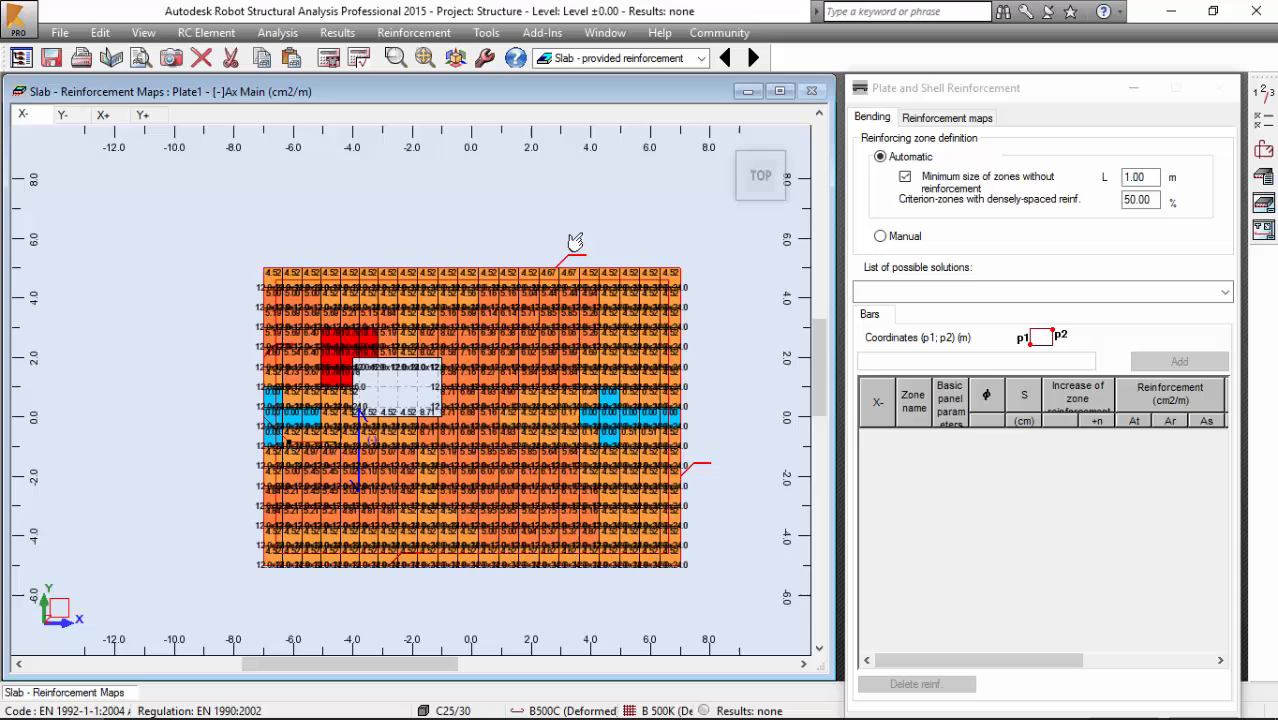
- Browse the Y-, X+ and Y+ reinforcement maps, reaching the Bars pattern settings
left_click(753, 57)
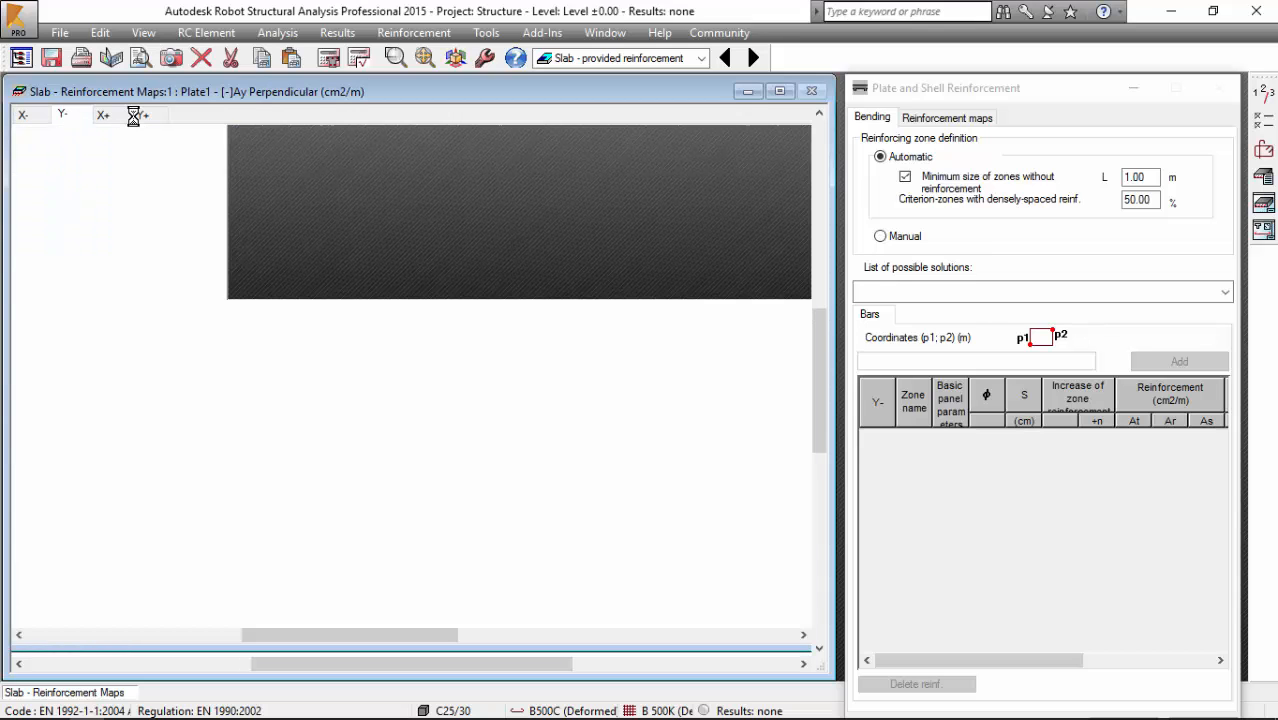
left_click(103, 114)
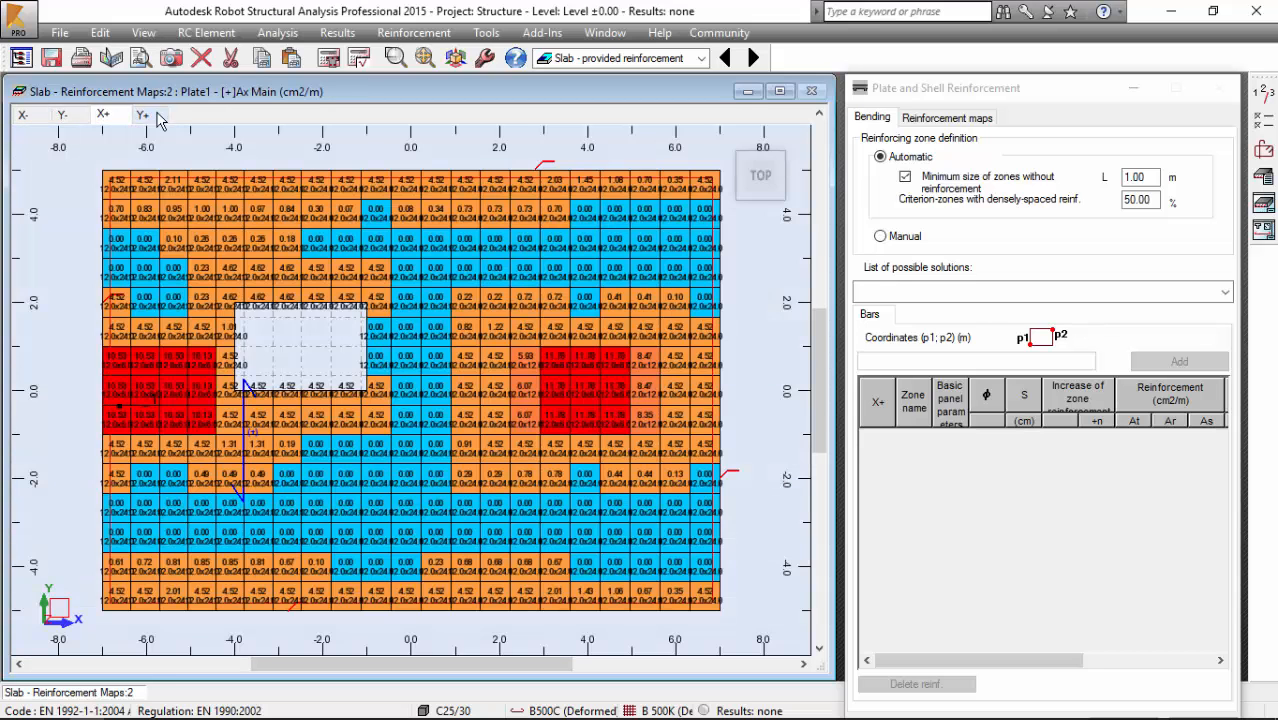
left_click(142, 113)
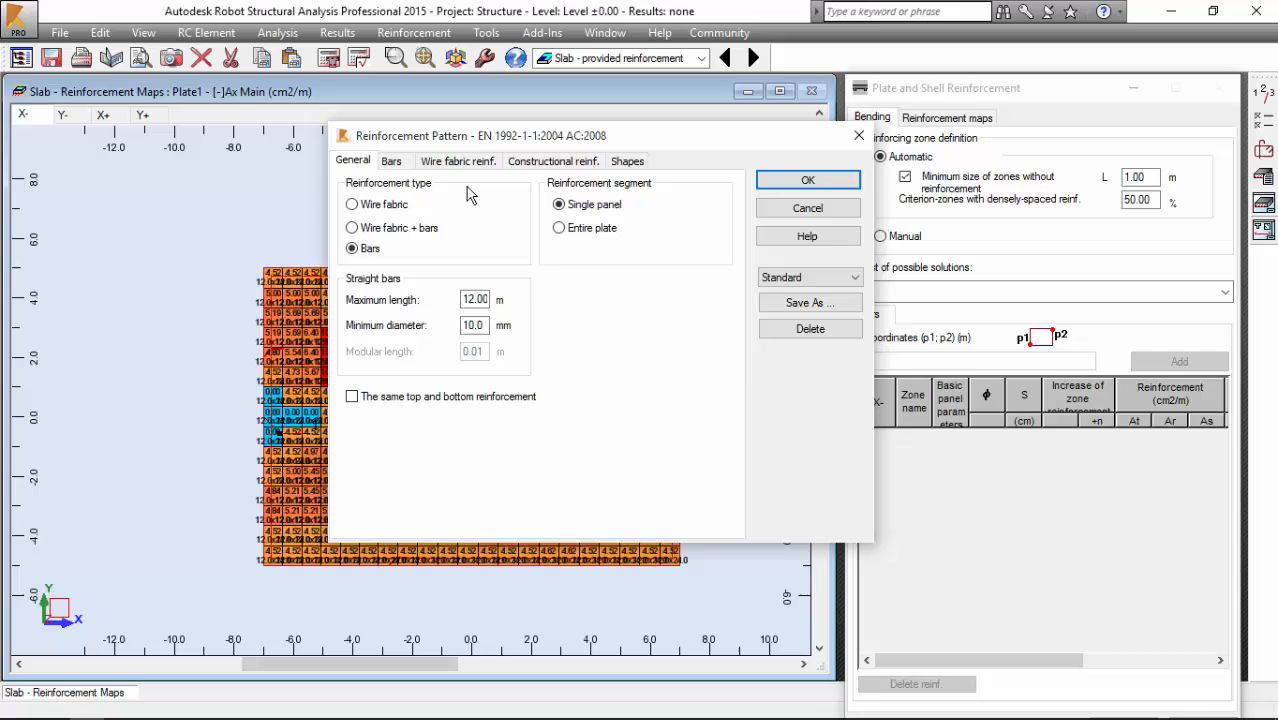
- Show the Bars tab and list bottom X-direction diameters from Auto to 40
left_click(391, 160)
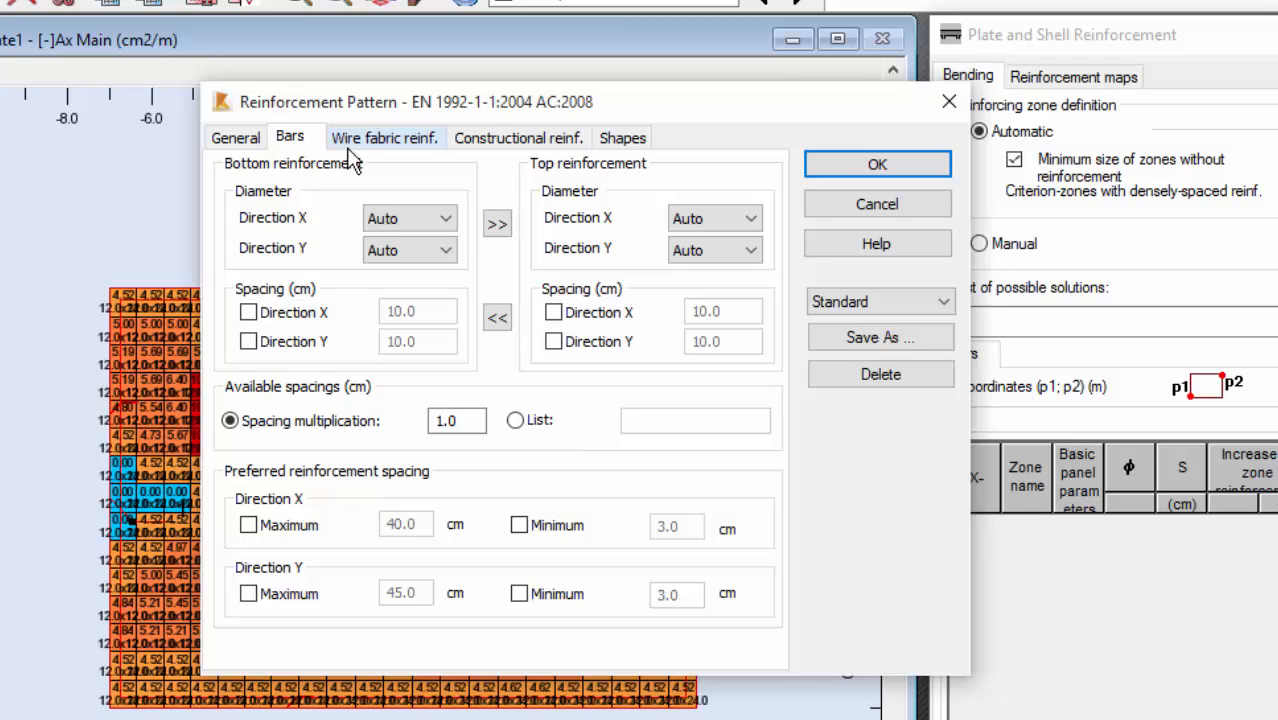
mouse_move(337, 168)
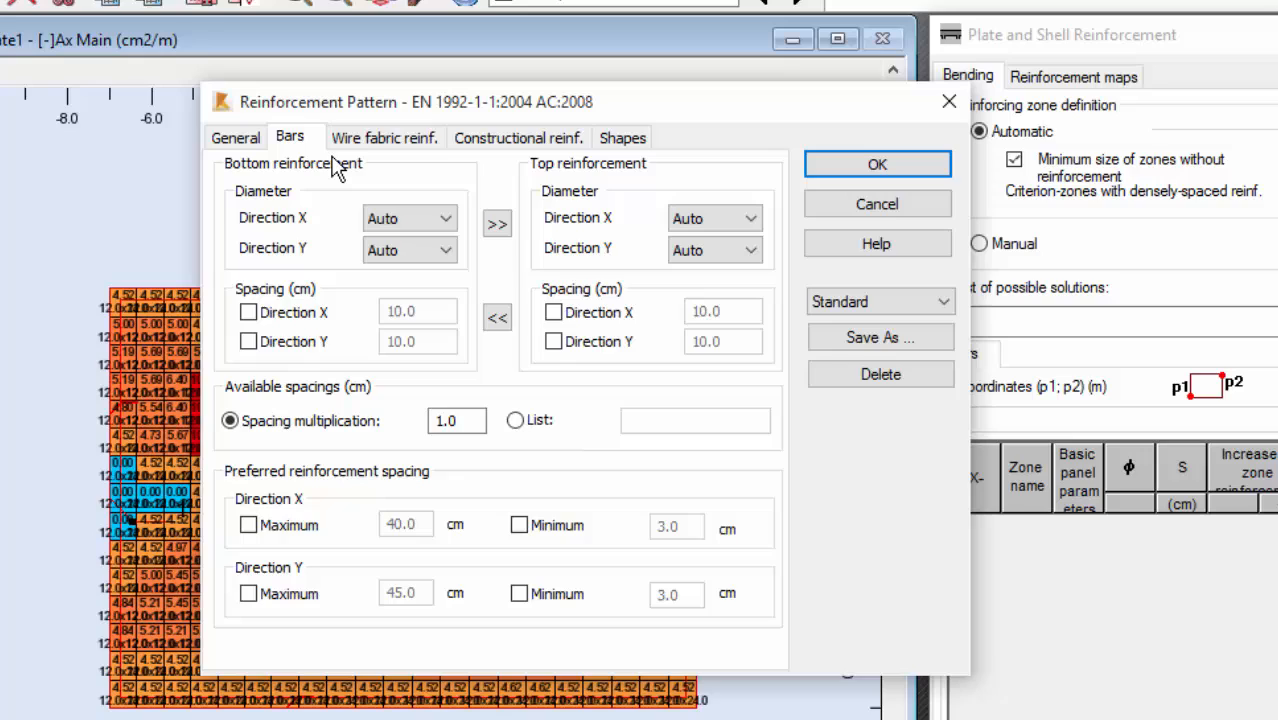
mouse_move(358, 165)
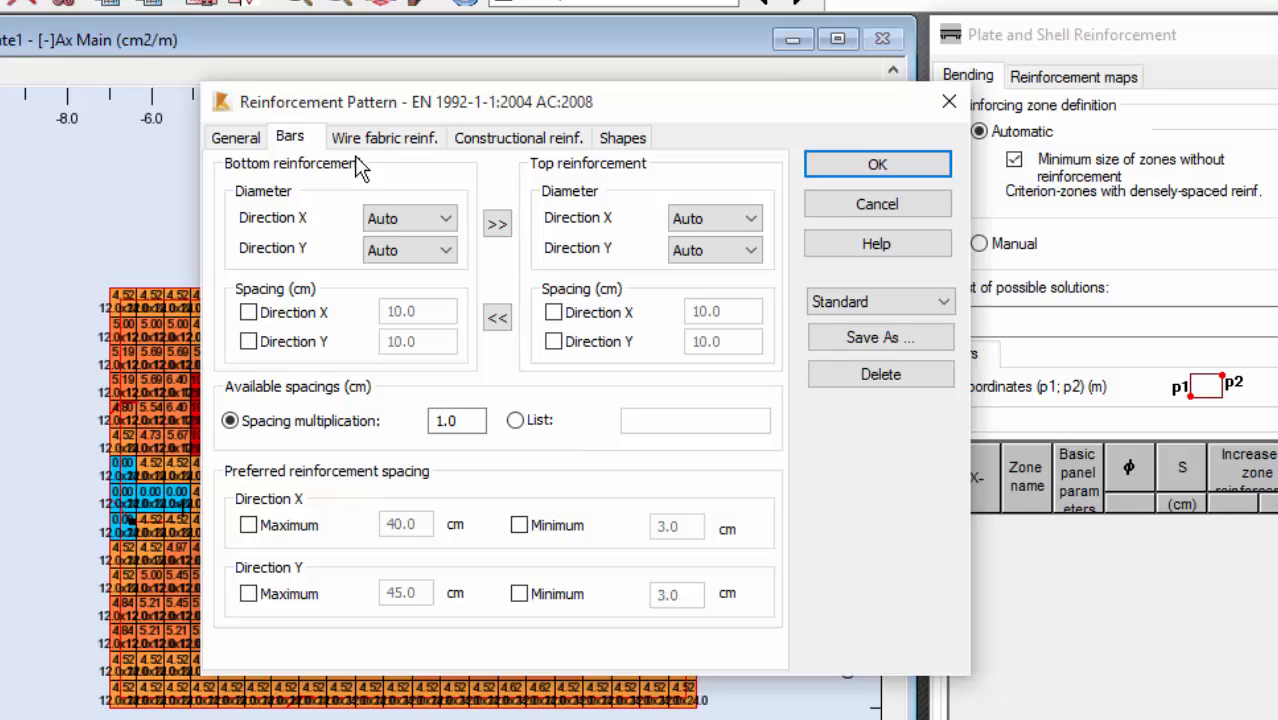
left_click(408, 217)
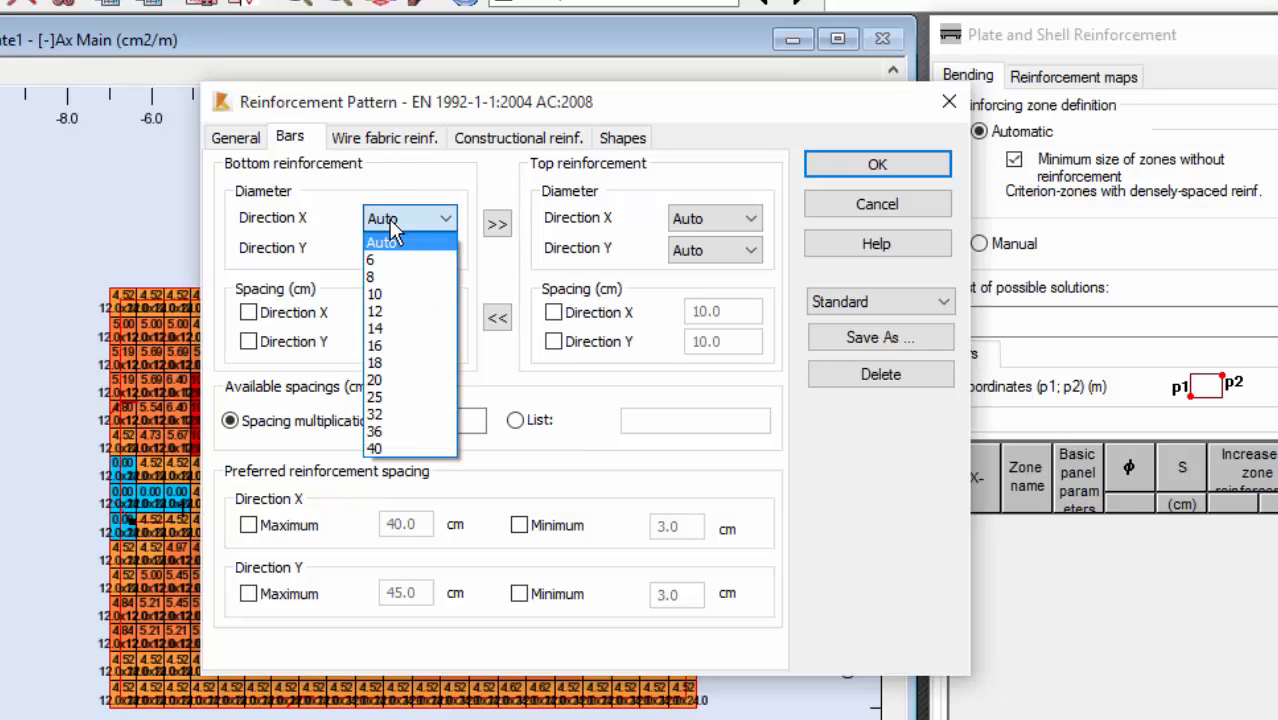
mouse_move(375, 294)
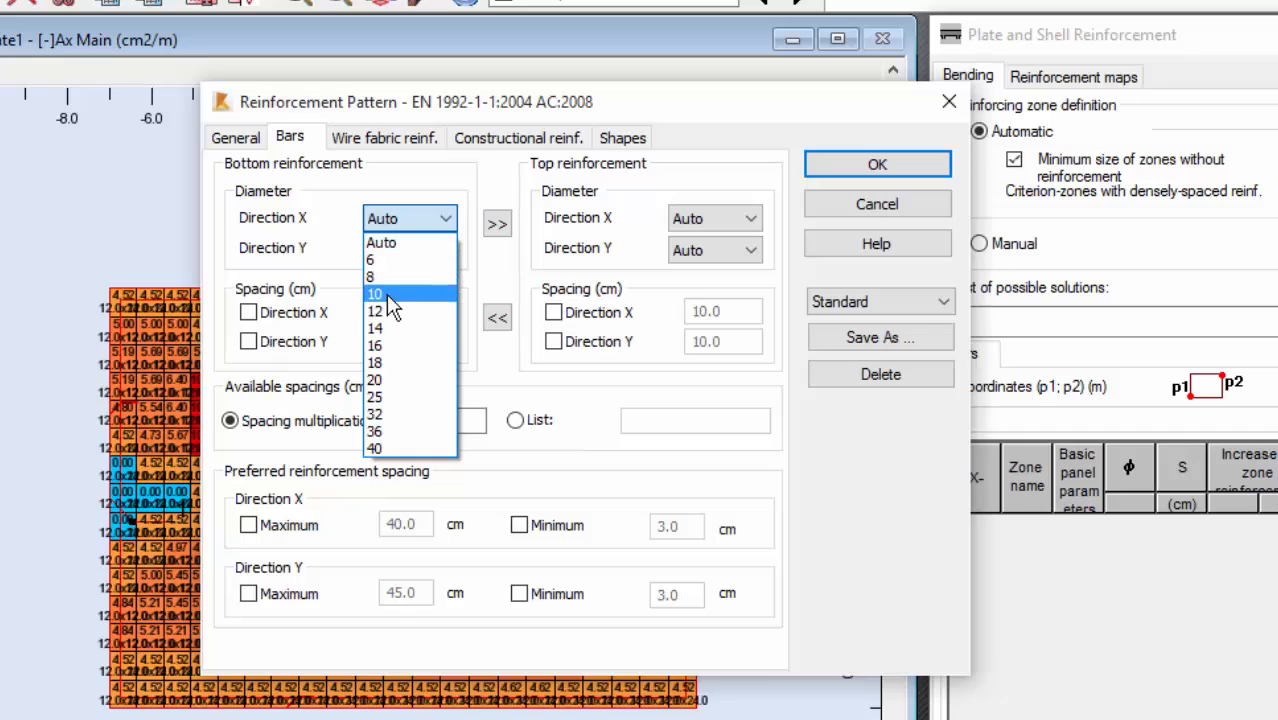
- Set bottom X and Y bar diameters to 12 mm and confirm the pattern
left_click(374, 311)
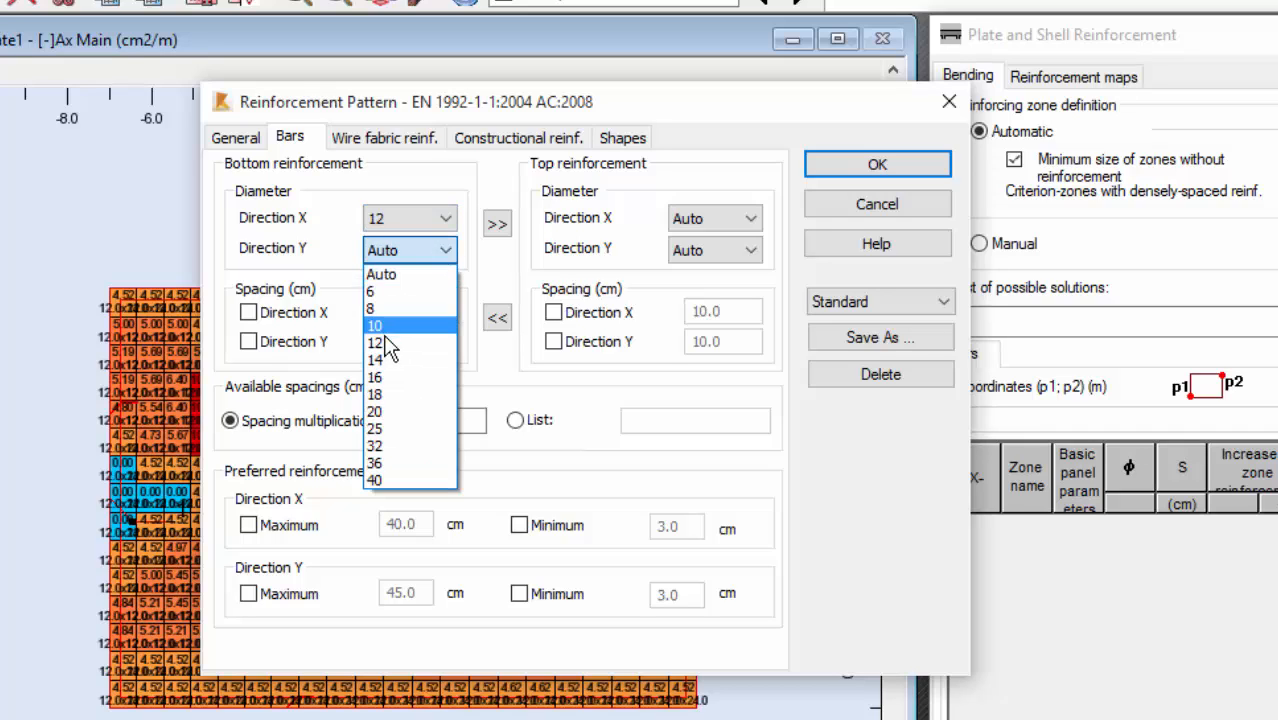
left_click(375, 343)
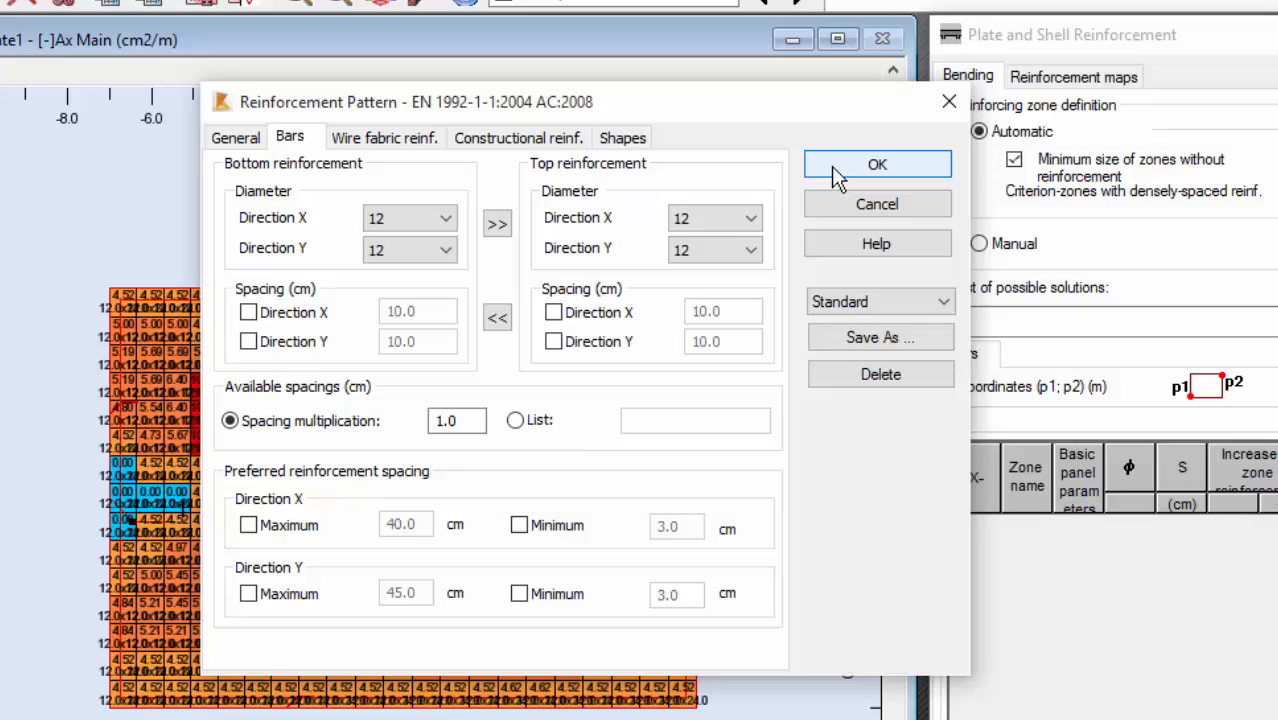
left_click(877, 164)
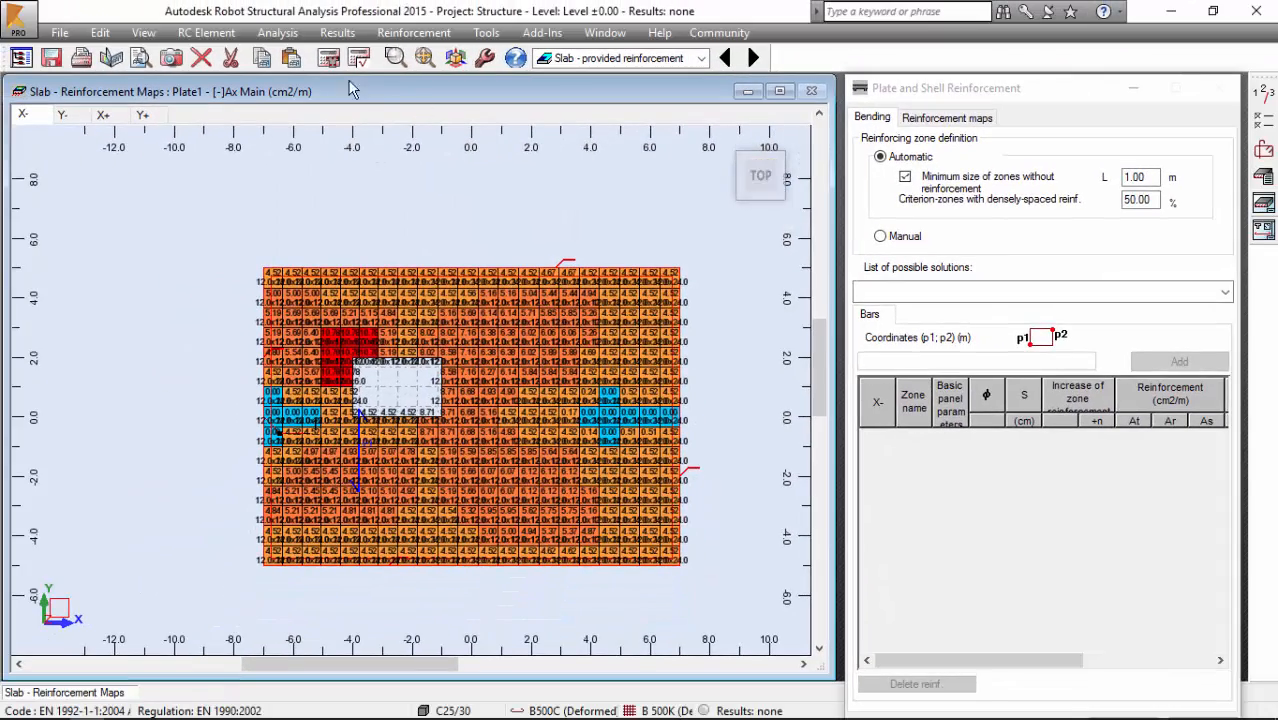
- Calculate provided reinforcement and switch to the slab reinforcement layout
left_click(330, 57)
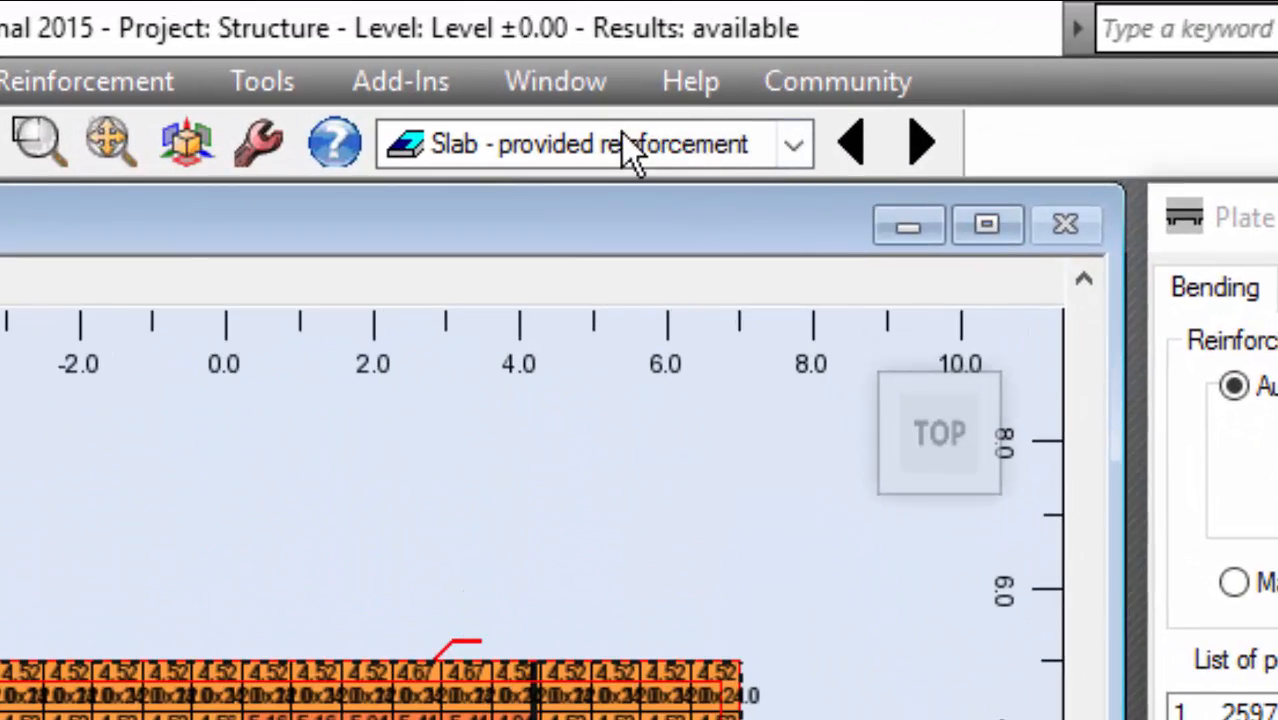
left_click(793, 144)
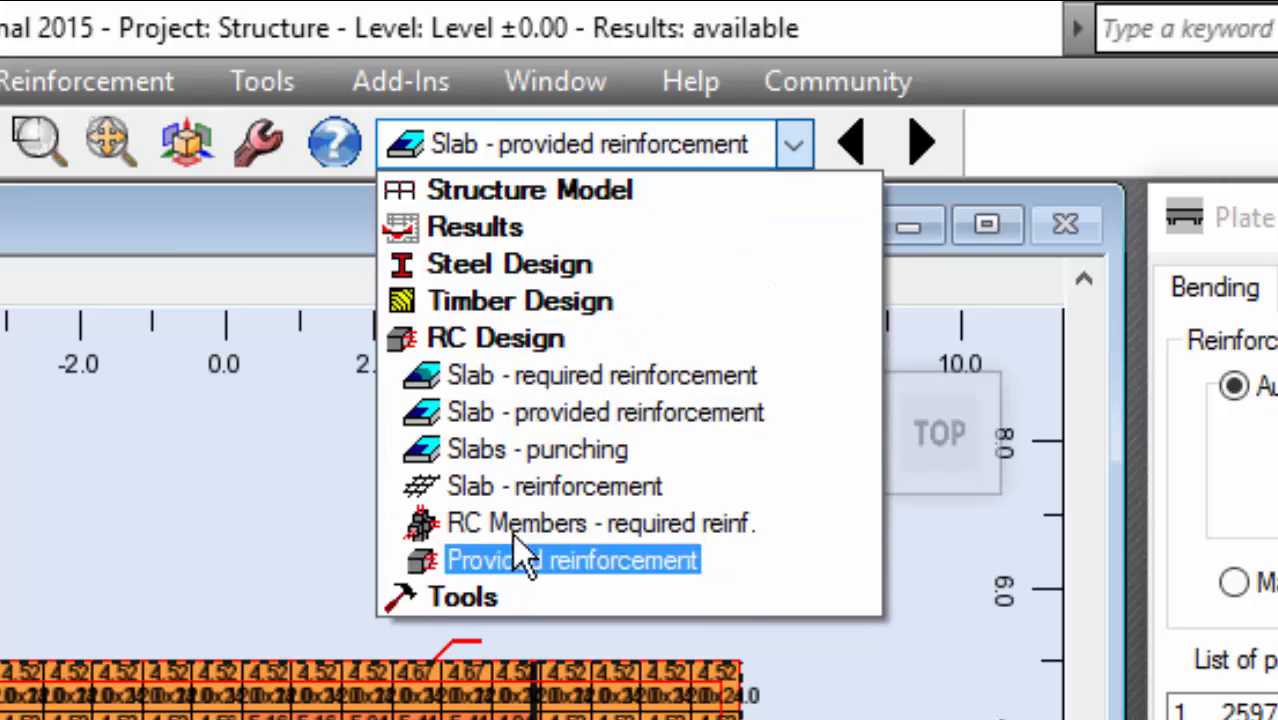
left_click(553, 486)
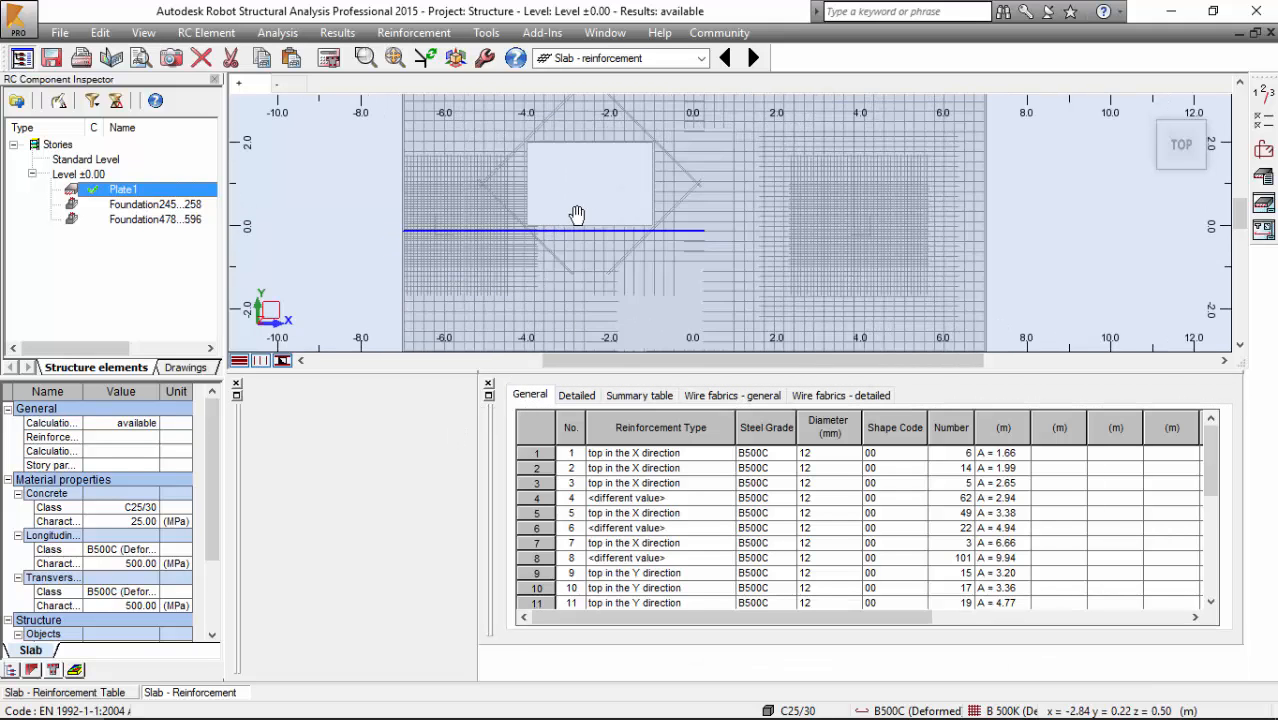
- Orbit the 3D view around the 12 mm rebar mesh, ending edge-on
left_click_drag(577, 214, 588, 223)
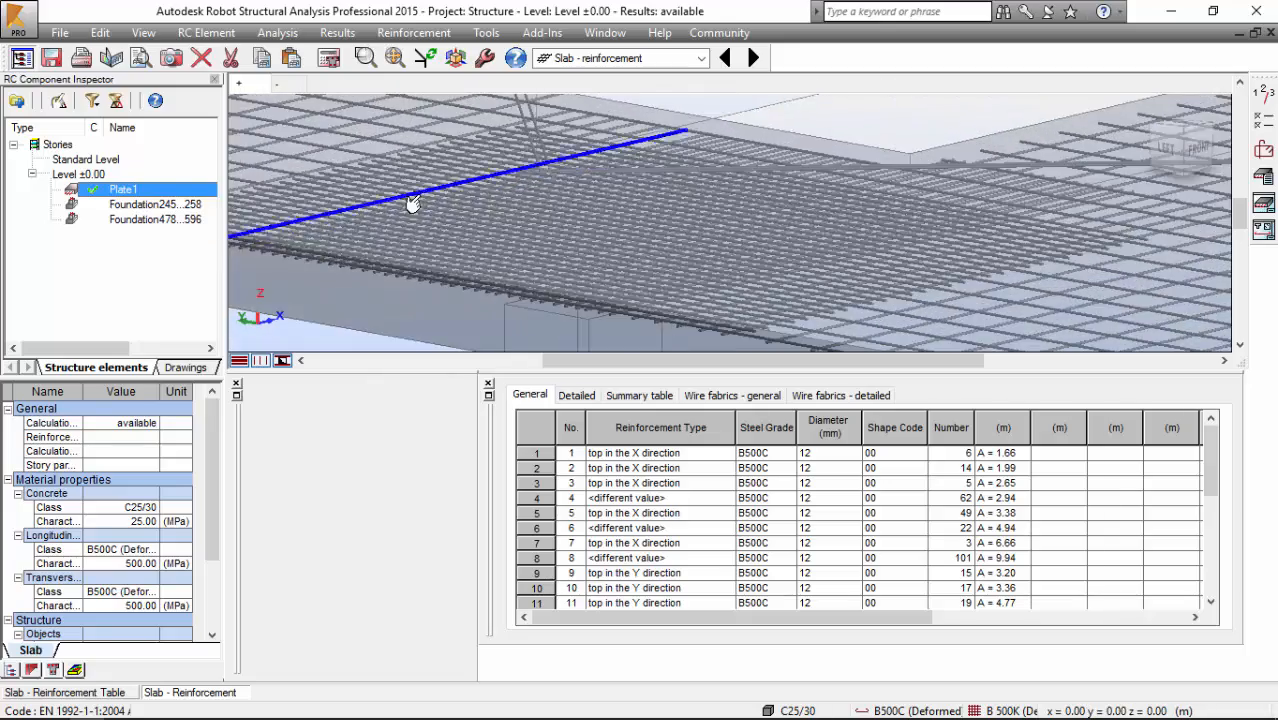
left_click_drag(413, 203, 607, 188)
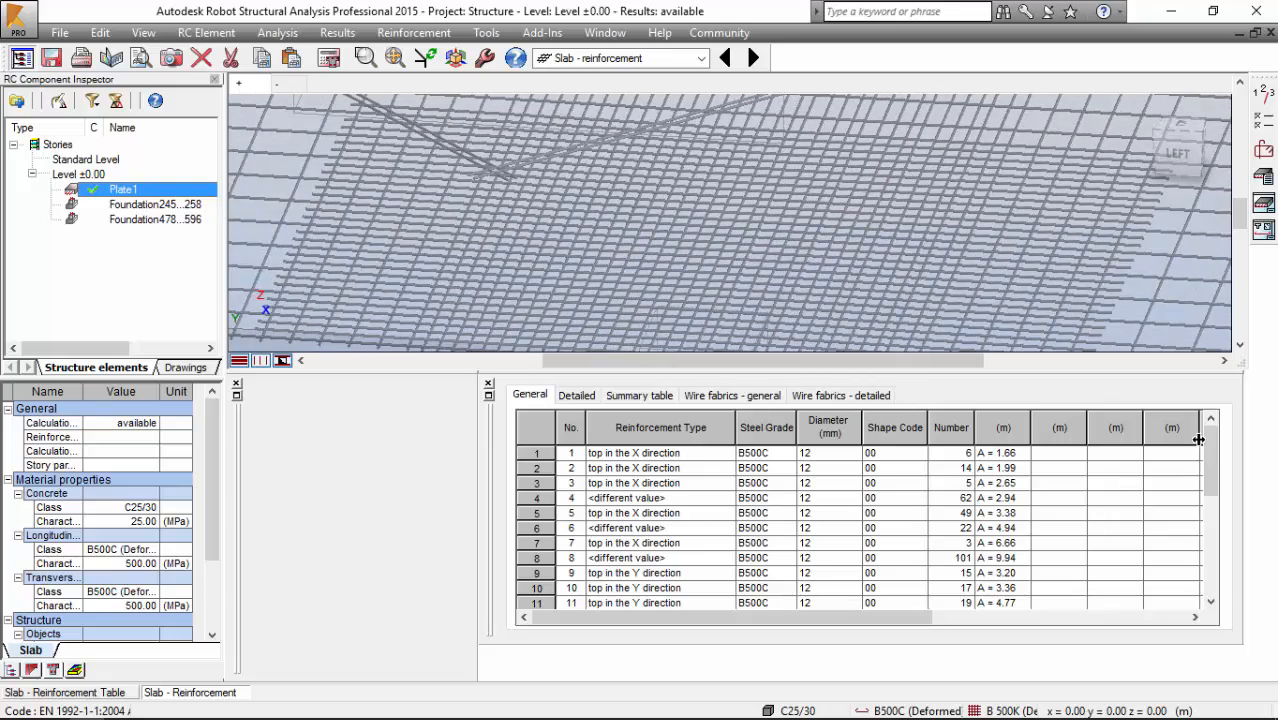
scroll("down", 3)
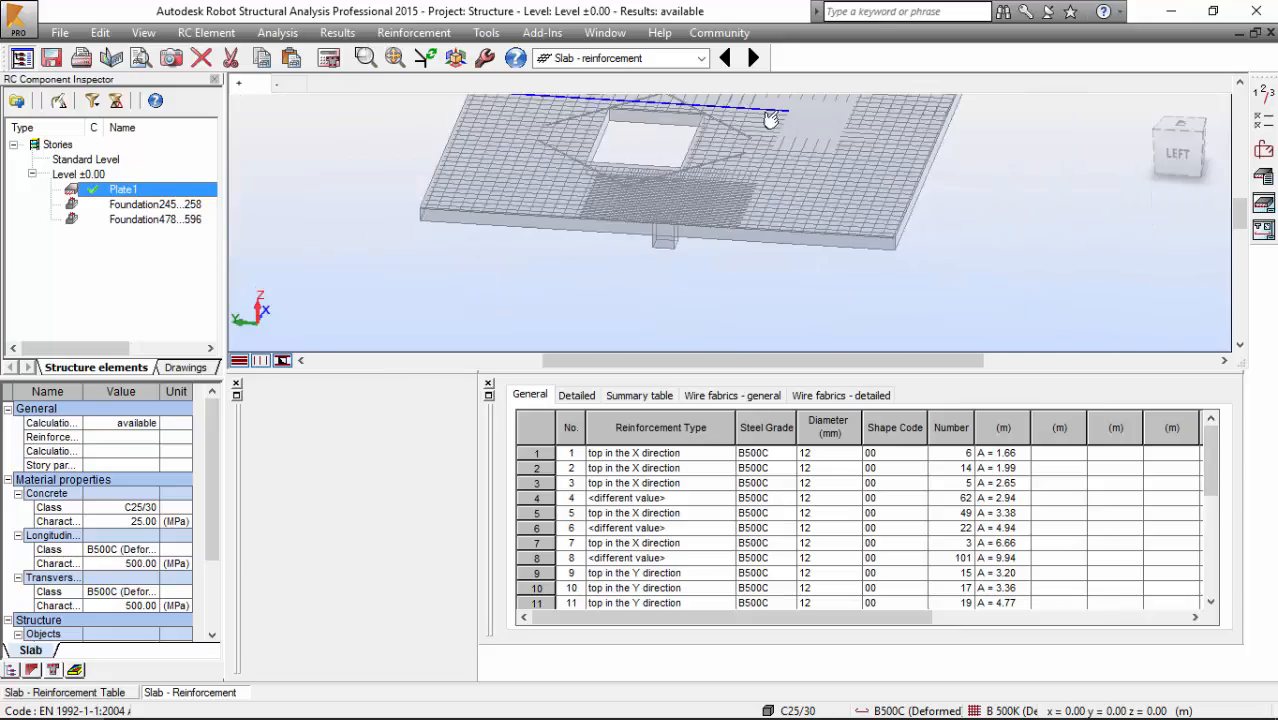
left_click_drag(770, 120, 700, 250)
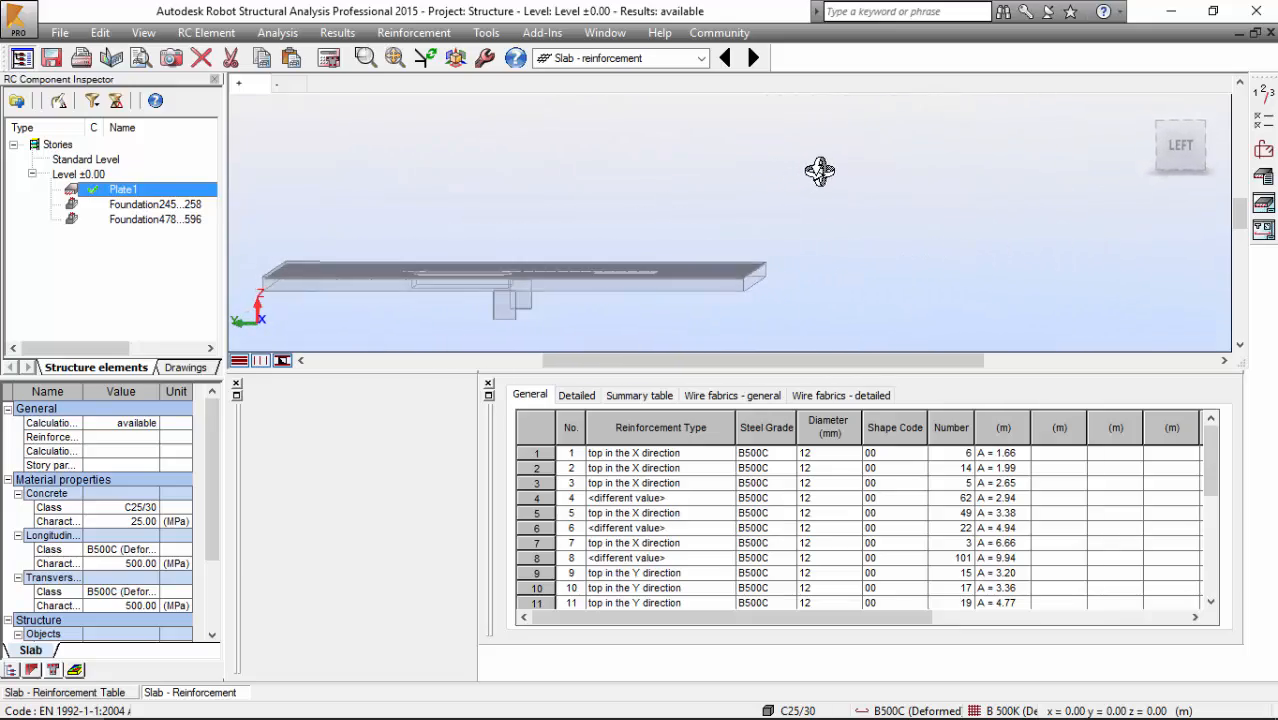
left_click_drag(820, 170, 725, 240)
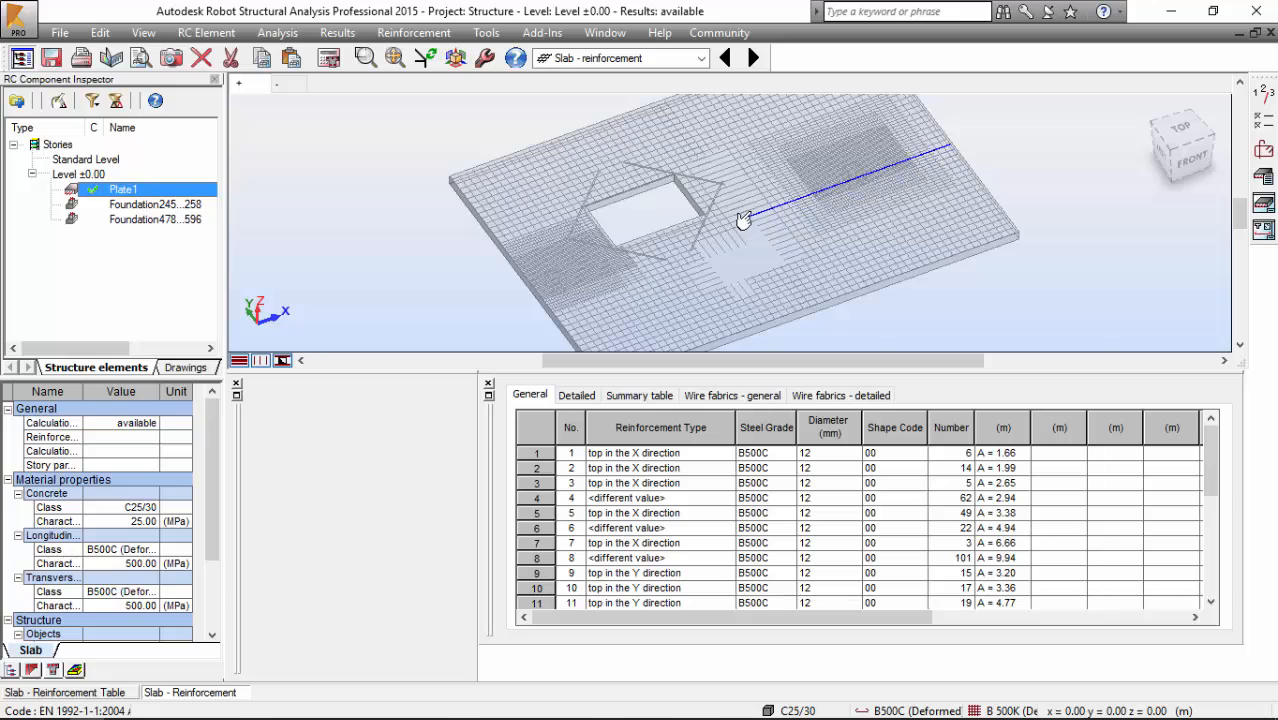
left_click(1182, 126)
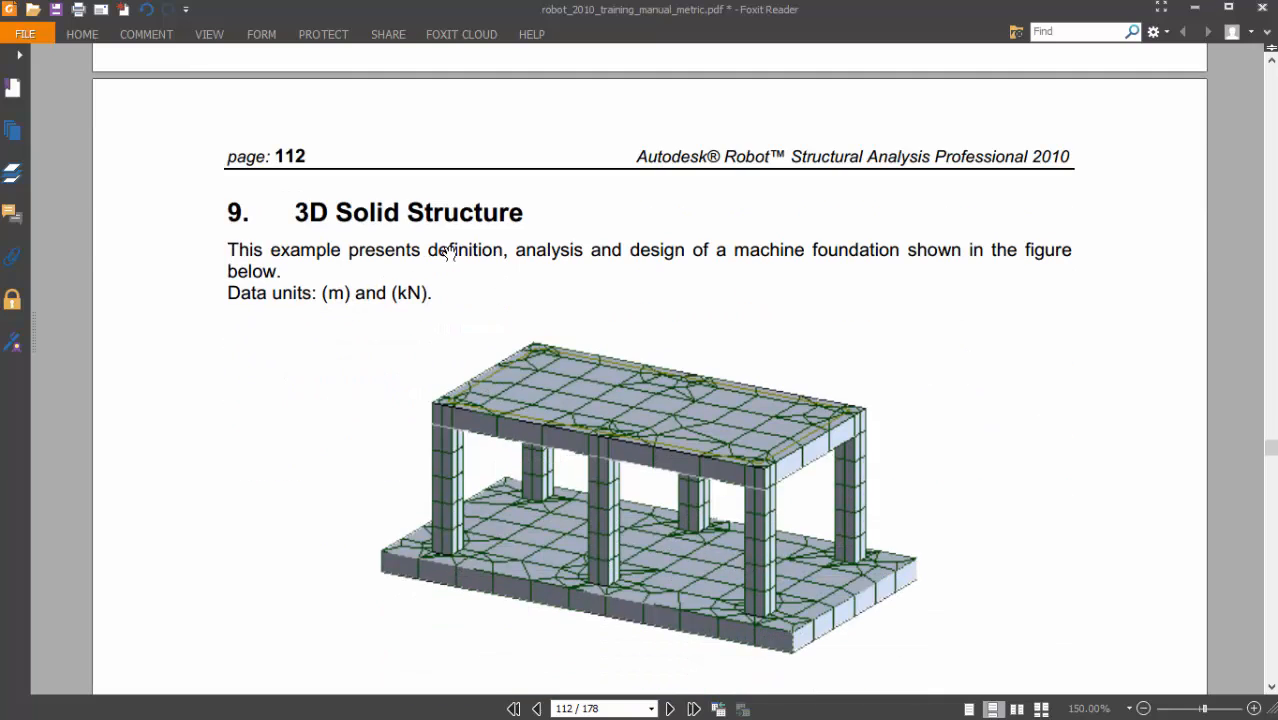
- Scroll page 112 past the foundation figure to the four-load-case note
scroll("down", 3)
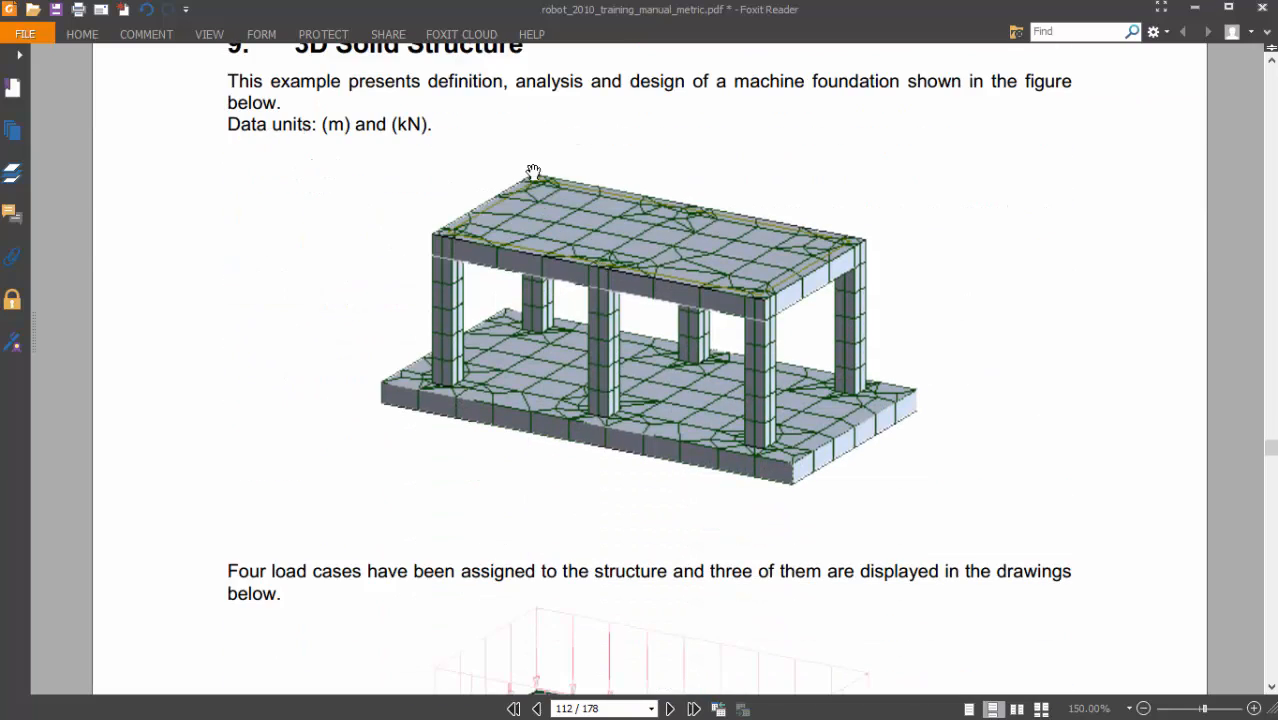